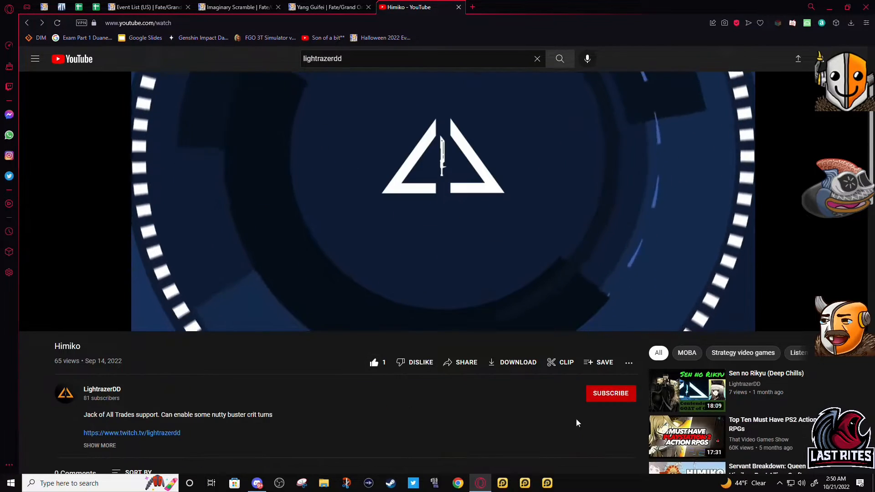
Subscribe to the Himiko video's channel, then scroll down the page.
{"action": "left_click", "coordinate": [610, 394]}
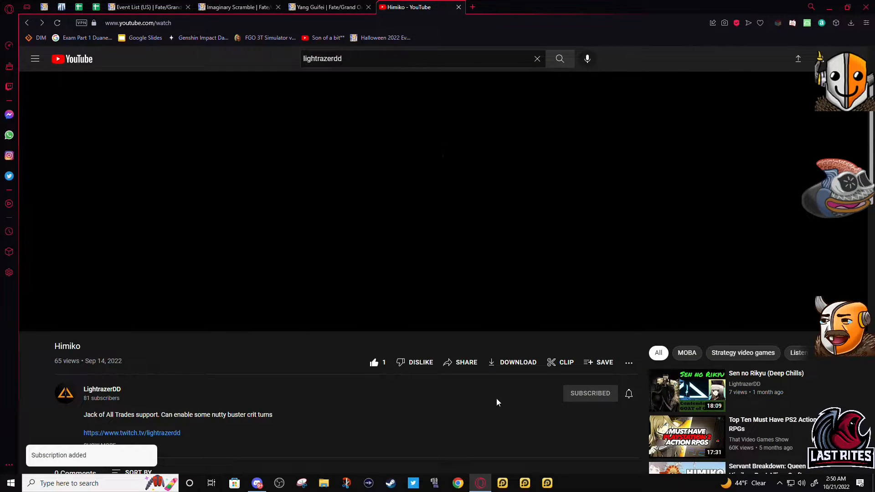
{"action": "scroll", "scroll_direction": "down", "scroll_amount": 3}
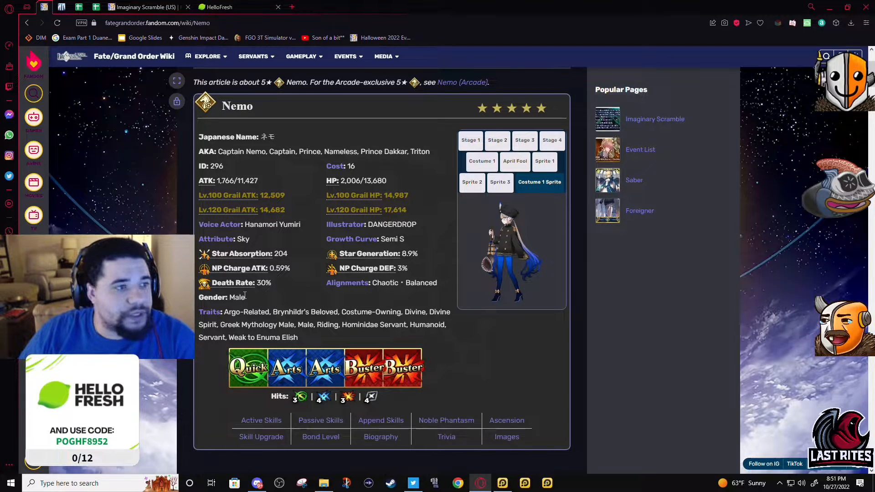
{"action": "mouse_move", "coordinate": [266, 216]}
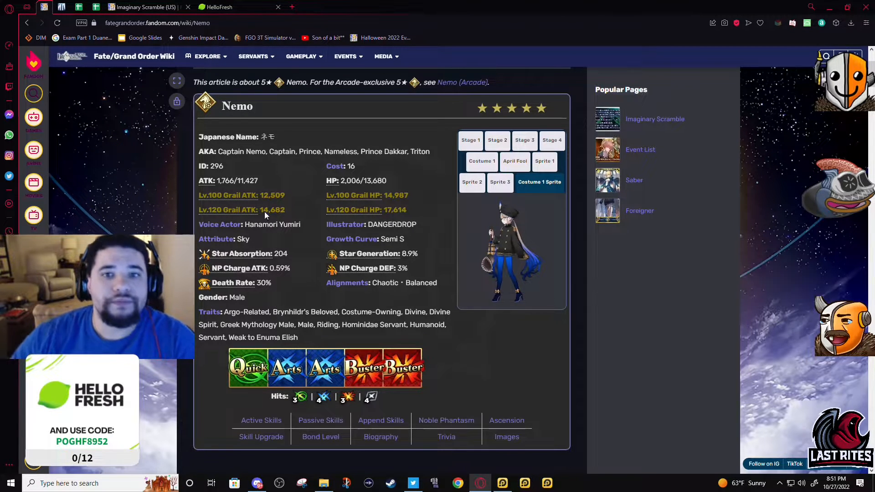
{"action": "scroll", "scroll_direction": "down", "scroll_amount": 3}
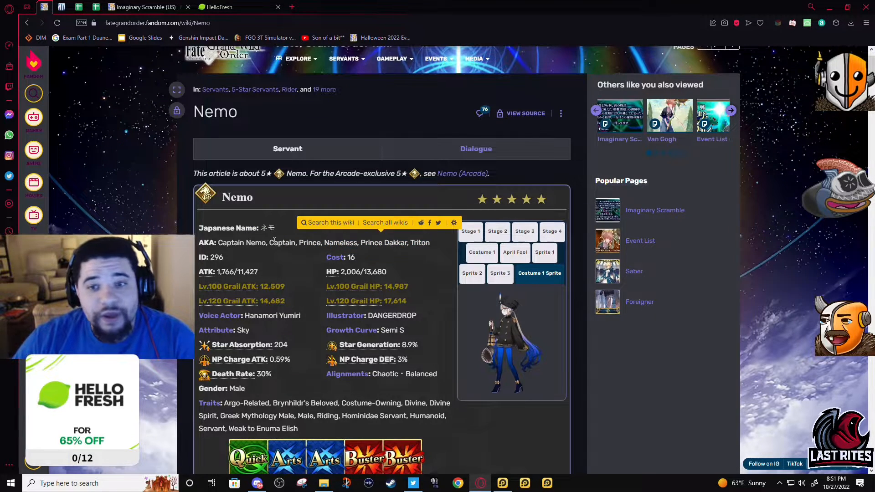
{"action": "scroll", "scroll_direction": "down", "scroll_amount": 3}
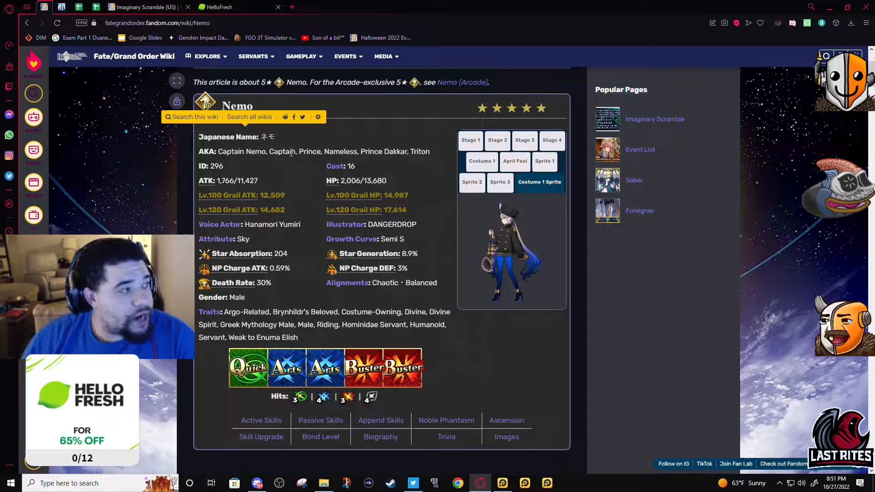
{"action": "left_click", "coordinate": [345, 56]}
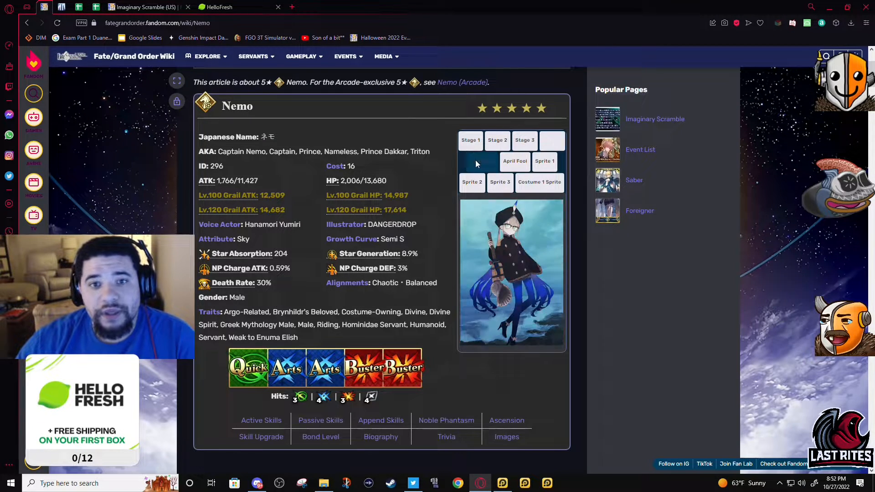
{"action": "left_click", "coordinate": [515, 161]}
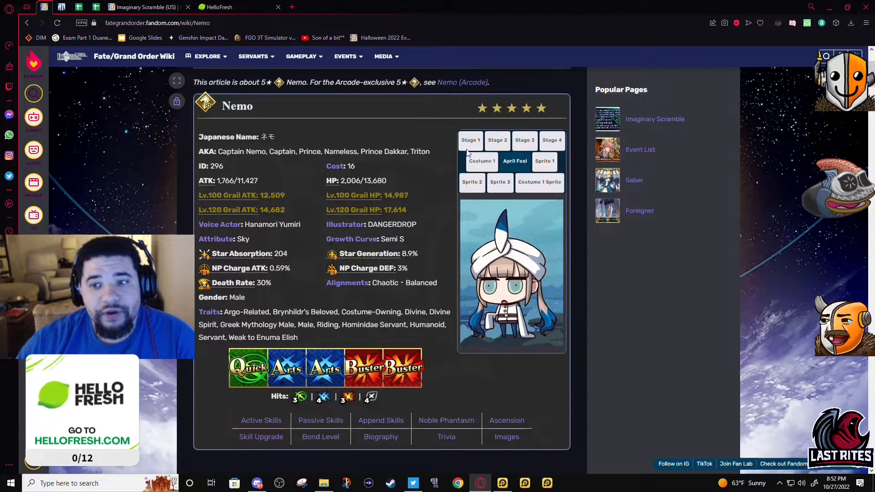
{"action": "left_click", "coordinate": [470, 140]}
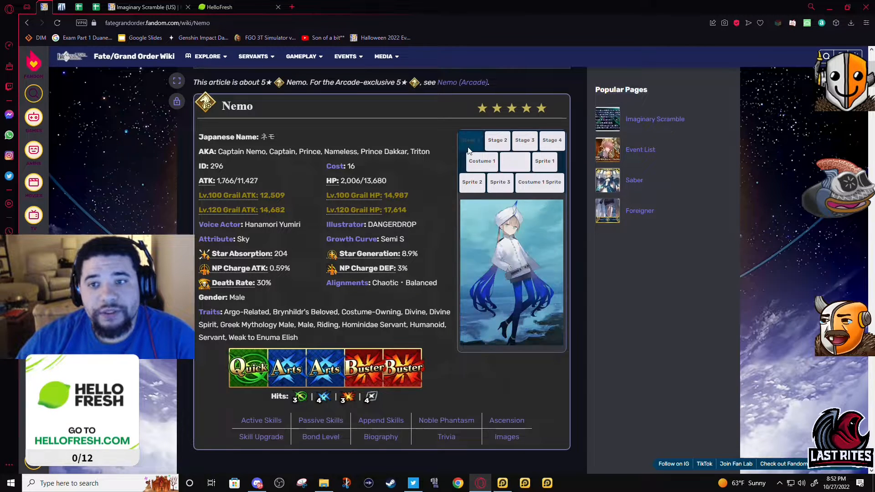
{"action": "left_click", "coordinate": [540, 181]}
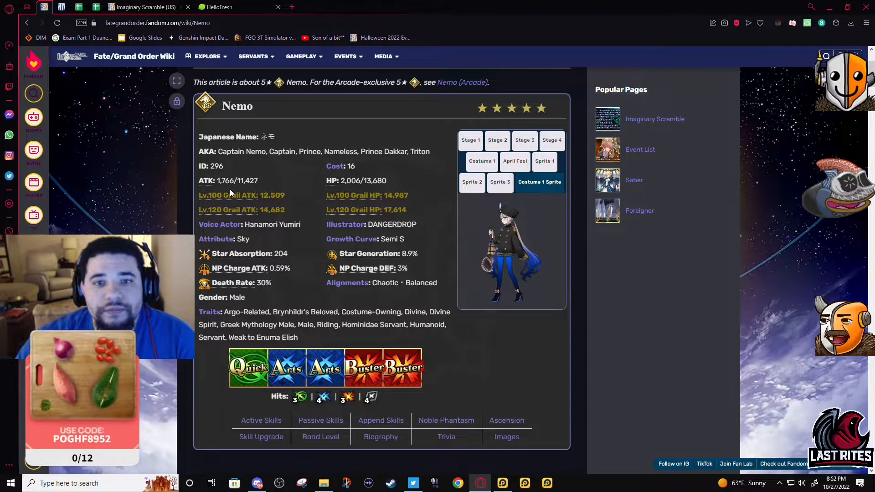
{"action": "double_click", "coordinate": [239, 180]}
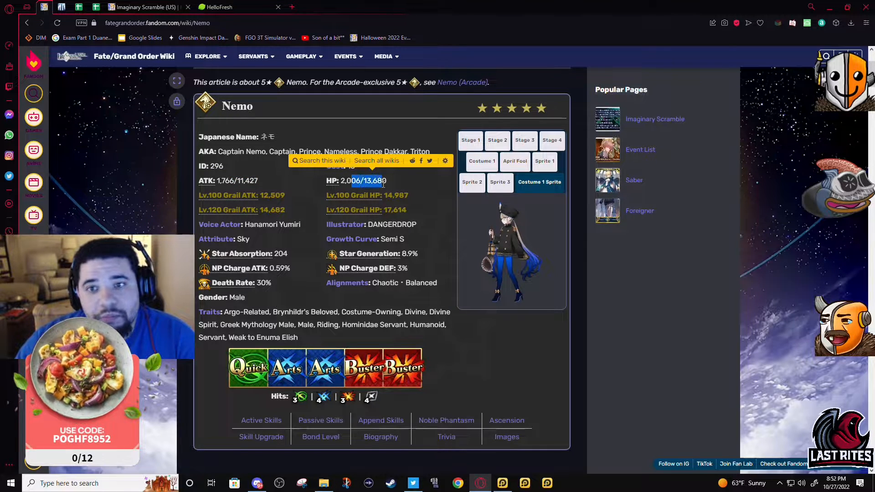
{"action": "double_click", "coordinate": [373, 181]}
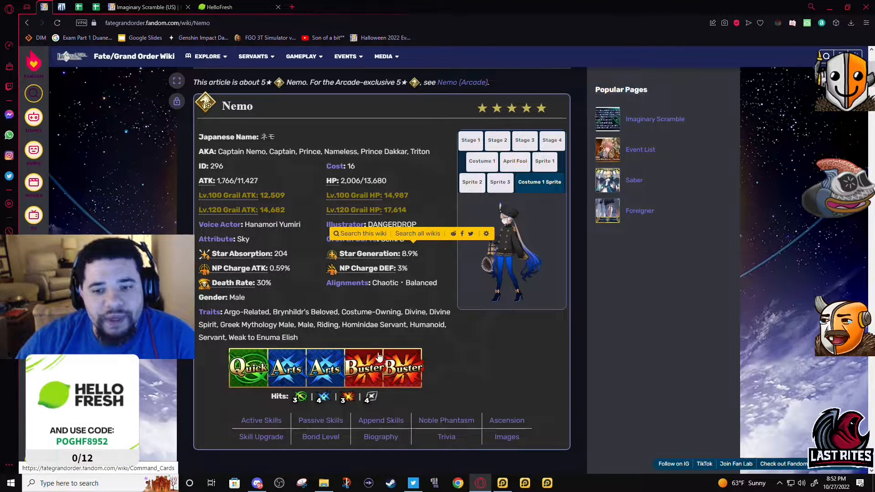
{"action": "mouse_move", "coordinate": [346, 400]}
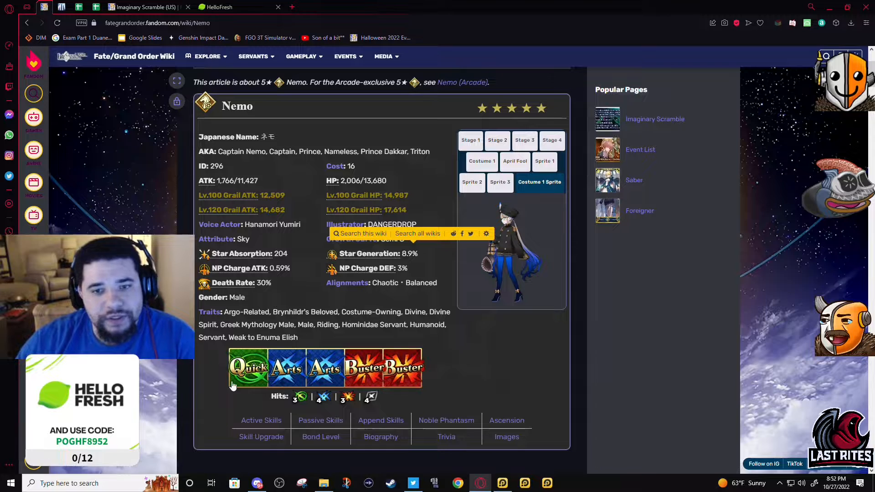
{"action": "mouse_move", "coordinate": [338, 390]}
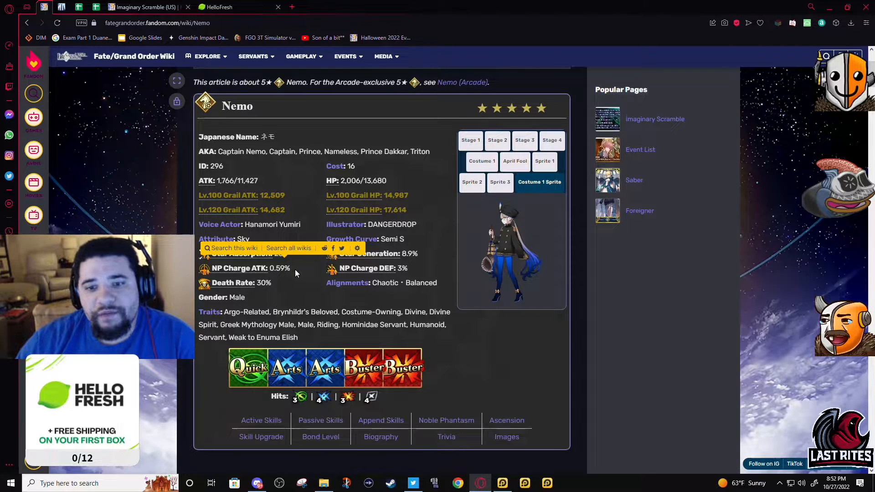
{"action": "double_click", "coordinate": [281, 269]}
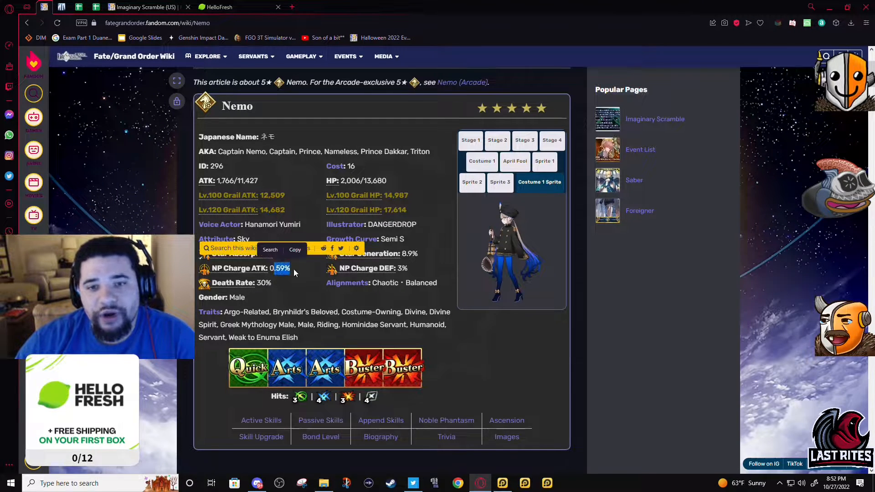
{"action": "double_click", "coordinate": [282, 268]}
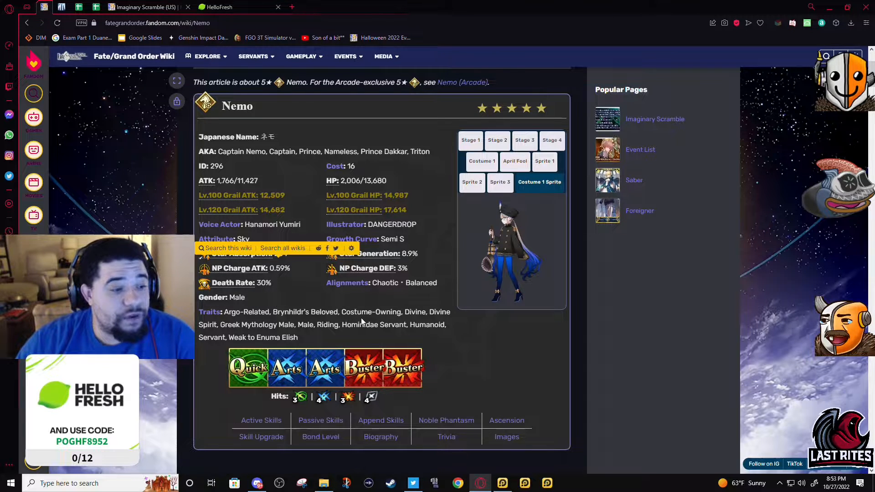
{"action": "mouse_move", "coordinate": [346, 377]}
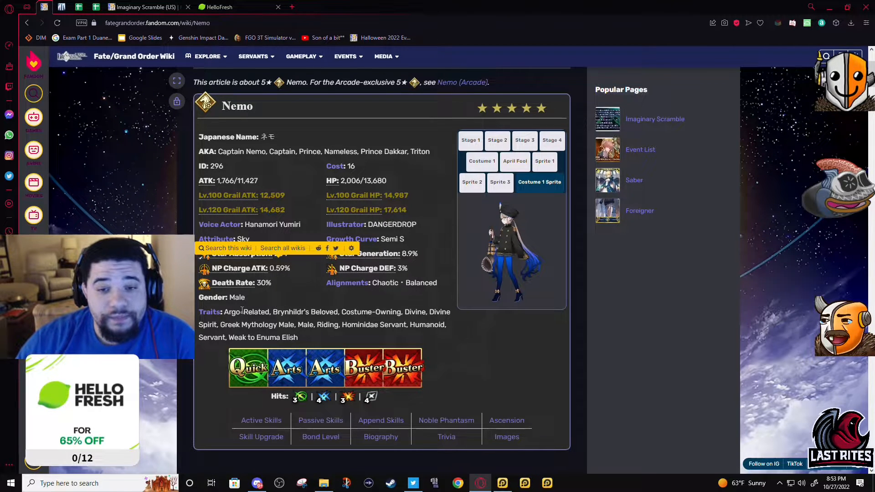
{"action": "left_click_drag", "start_coordinate": [298, 324], "coordinate": [339, 325]}
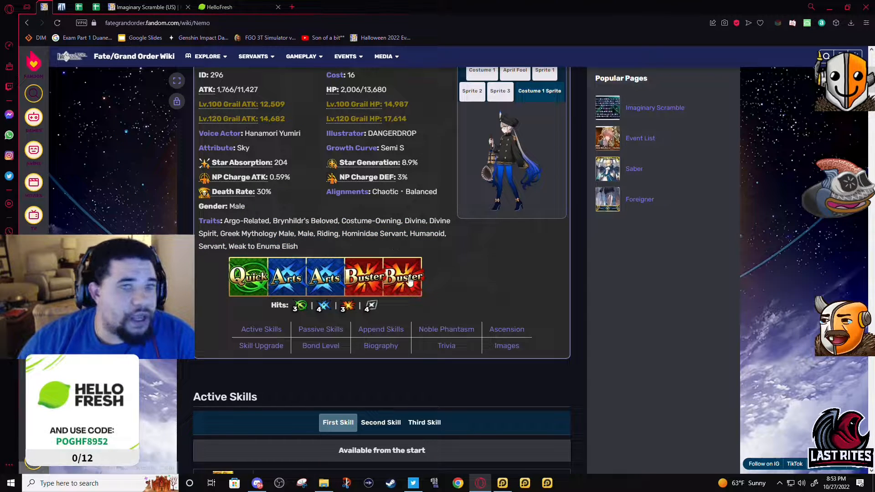
{"action": "scroll", "scroll_direction": "up", "scroll_amount": 3}
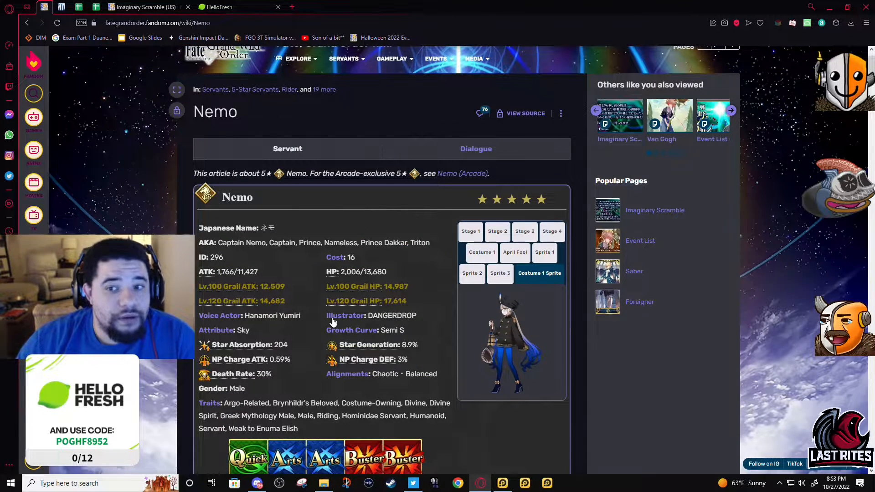
{"action": "scroll", "scroll_direction": "down", "scroll_amount": 3}
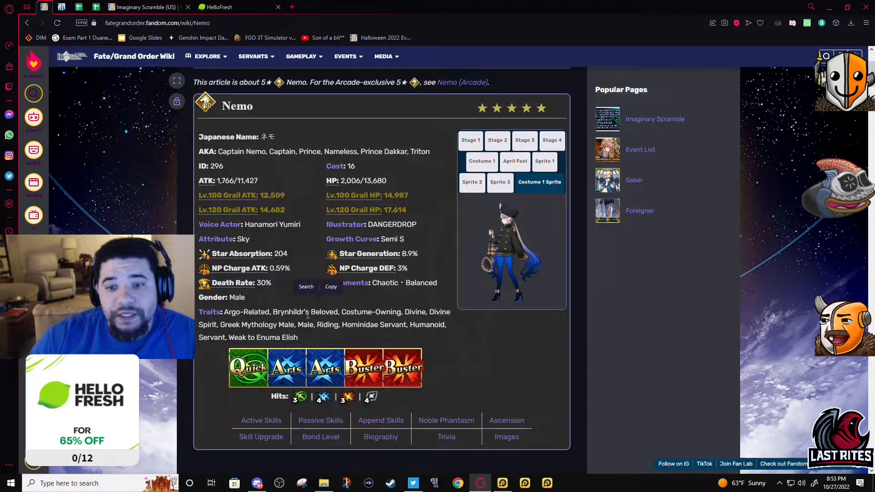
{"action": "scroll", "scroll_direction": "down", "scroll_amount": 3}
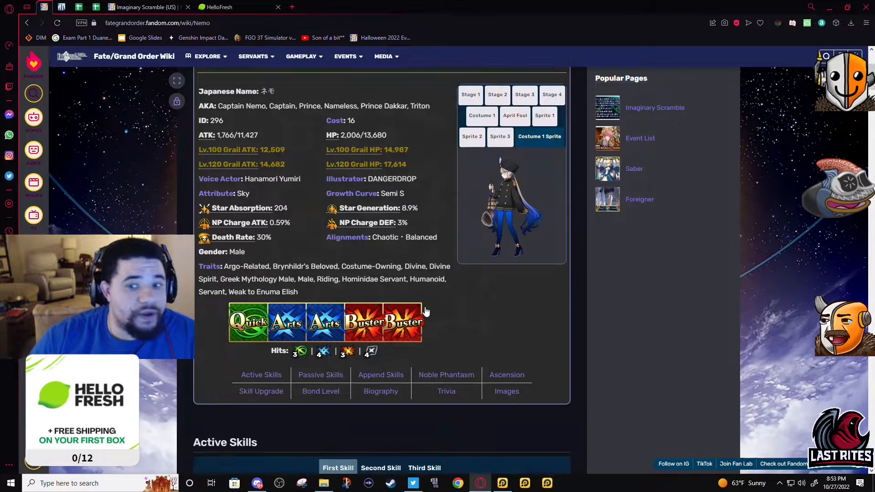
{"action": "scroll", "scroll_direction": "down", "scroll_amount": 3}
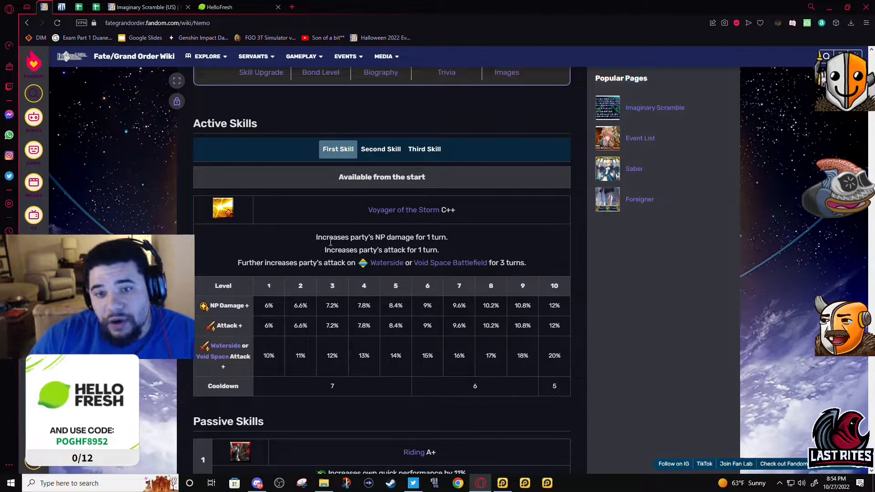
{"action": "double_click", "coordinate": [554, 356]}
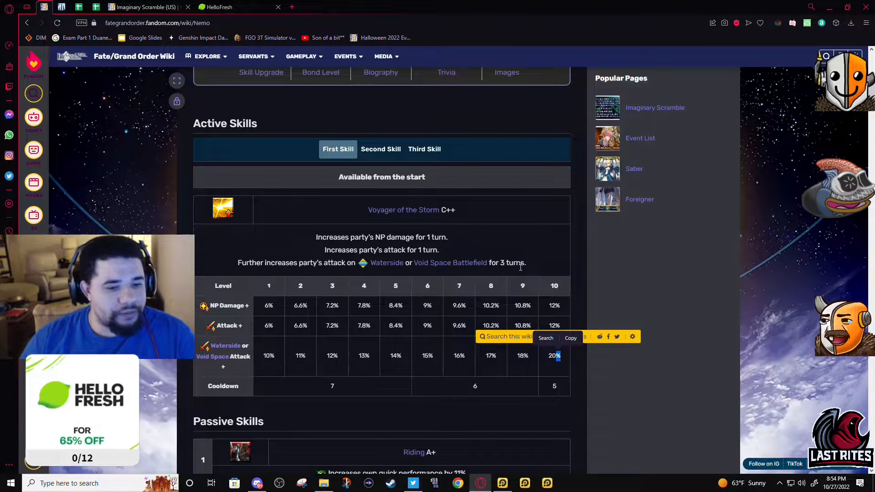
{"action": "scroll", "scroll_direction": "down", "scroll_amount": 3}
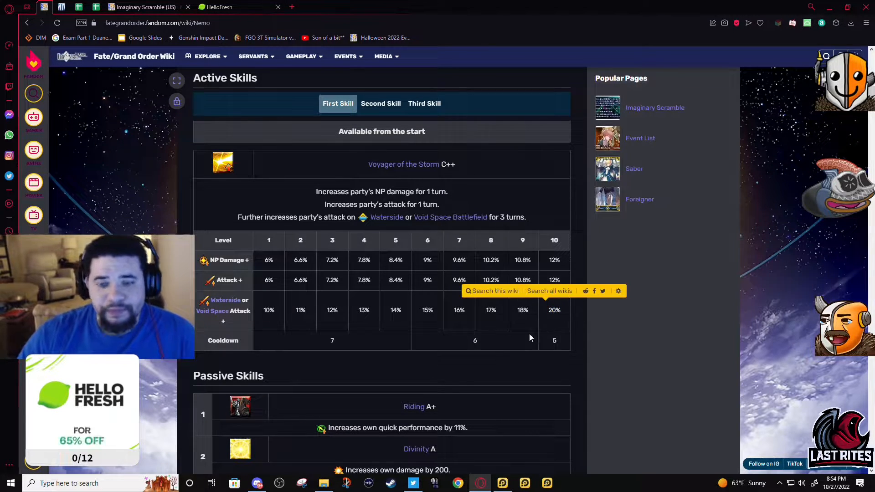
{"action": "mouse_move", "coordinate": [505, 351]}
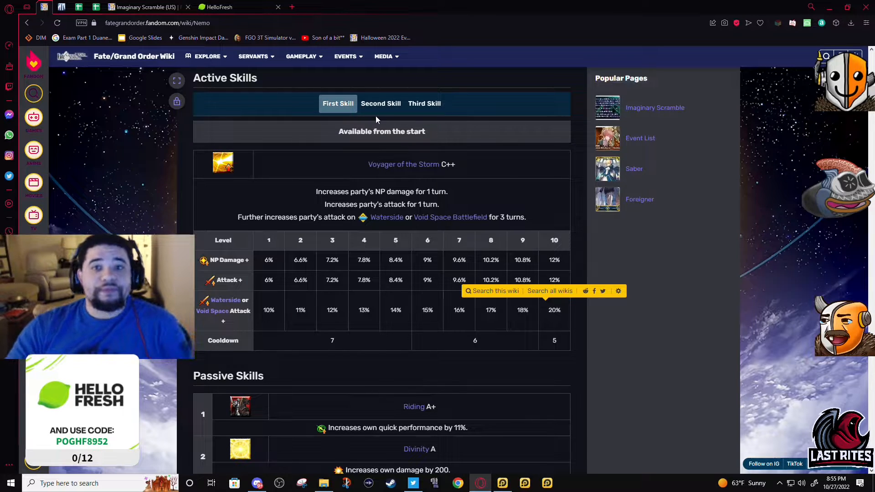
{"action": "left_click", "coordinate": [380, 104]}
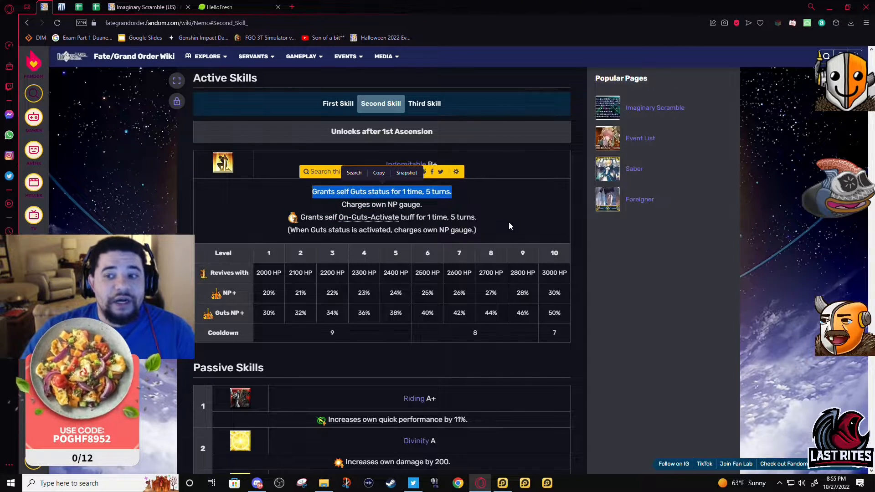
{"action": "double_click", "coordinate": [554, 273]}
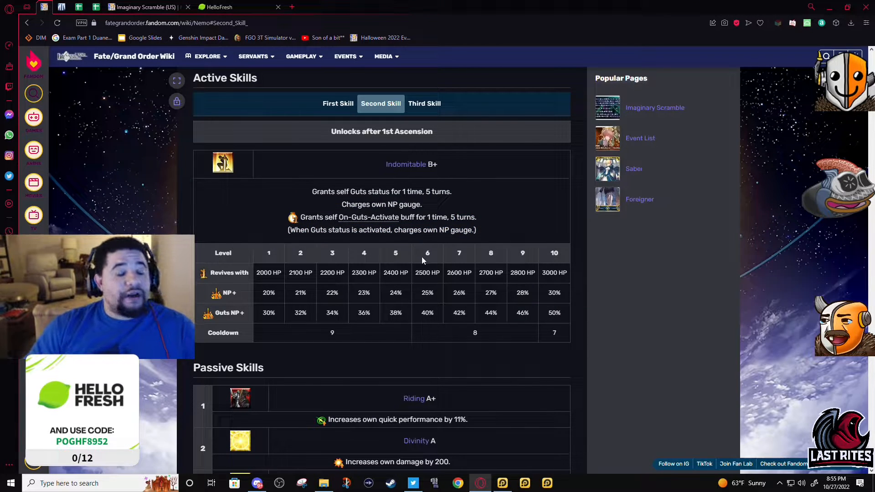
{"action": "double_click", "coordinate": [466, 217]}
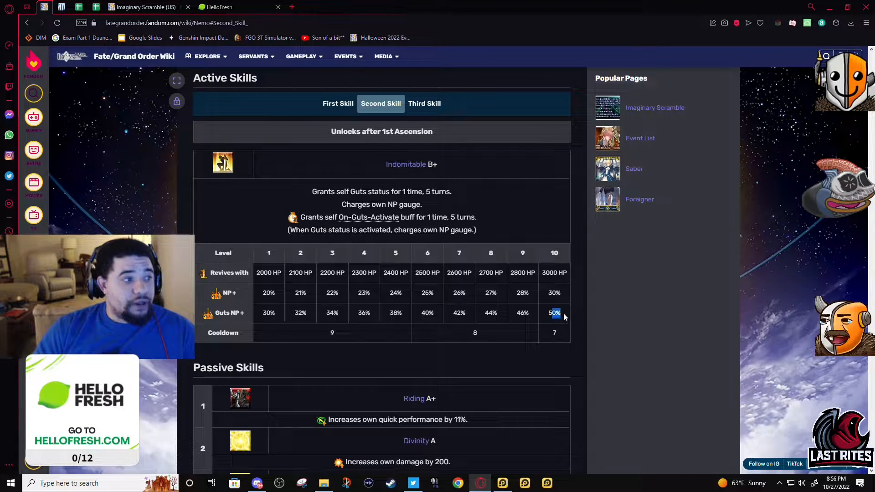
{"action": "double_click", "coordinate": [553, 313]}
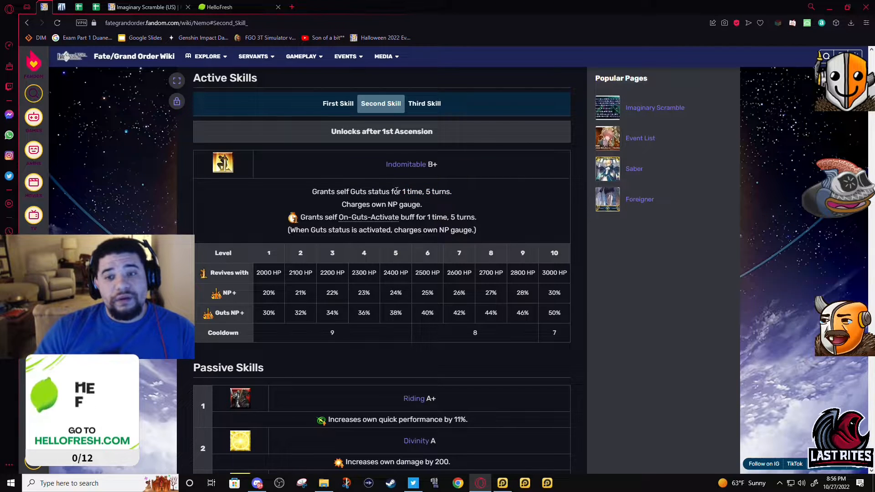
{"action": "left_click_drag", "start_coordinate": [403, 192], "coordinate": [451, 192]}
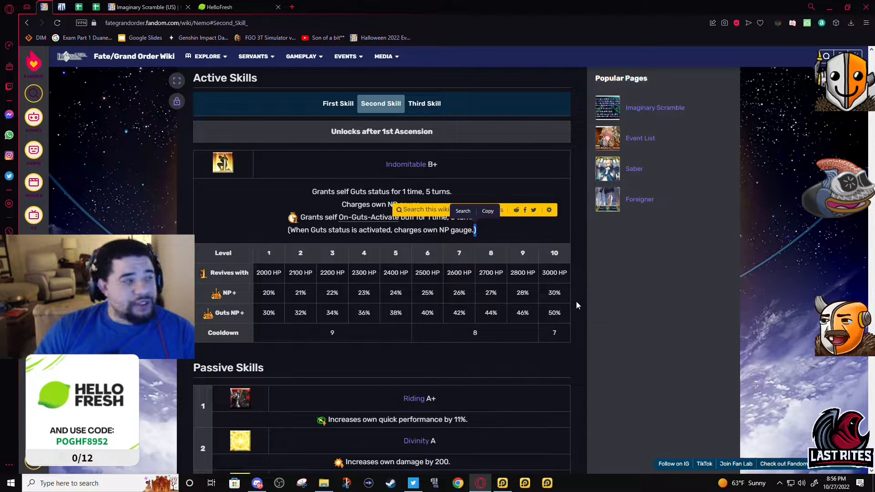
{"action": "mouse_move", "coordinate": [508, 257]}
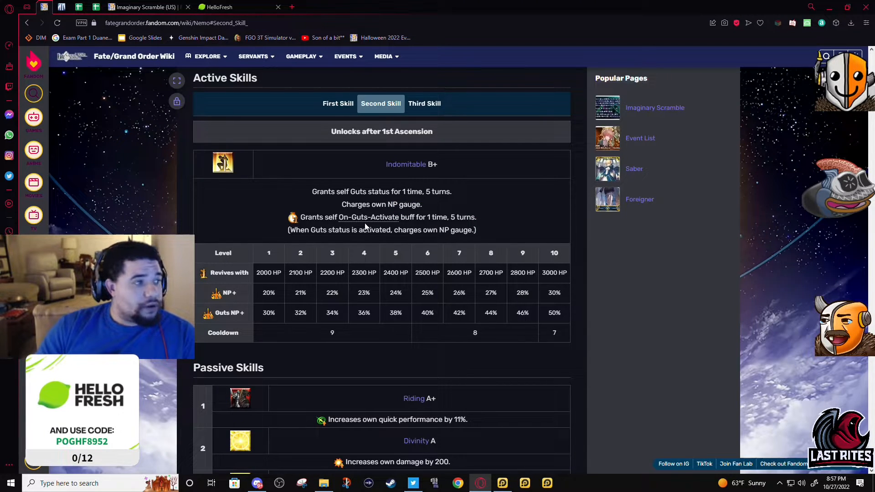
Show Journey's Guidance C++ with its Arts and critical star level table.
{"action": "left_click", "coordinate": [425, 104]}
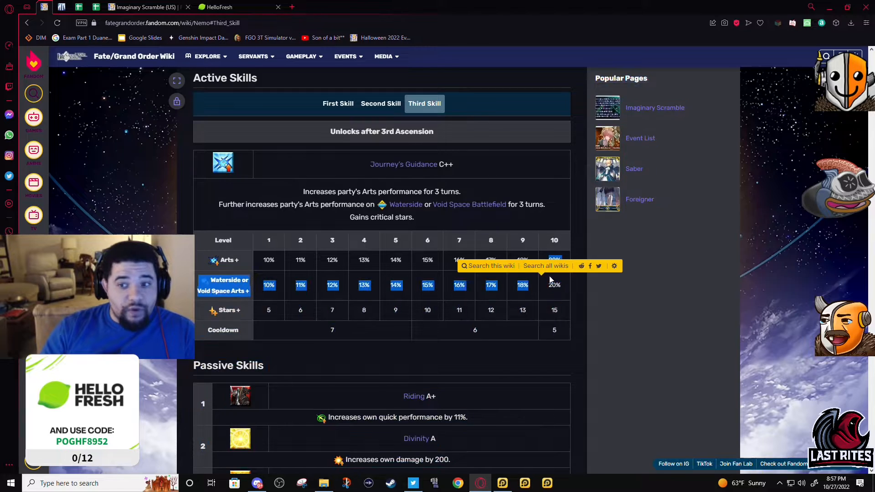
{"action": "left_click", "coordinate": [337, 104]}
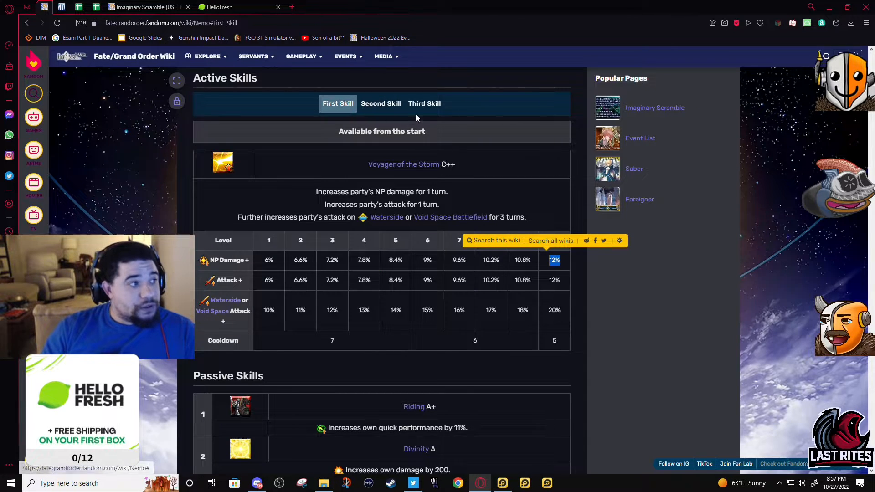
{"action": "left_click", "coordinate": [423, 103]}
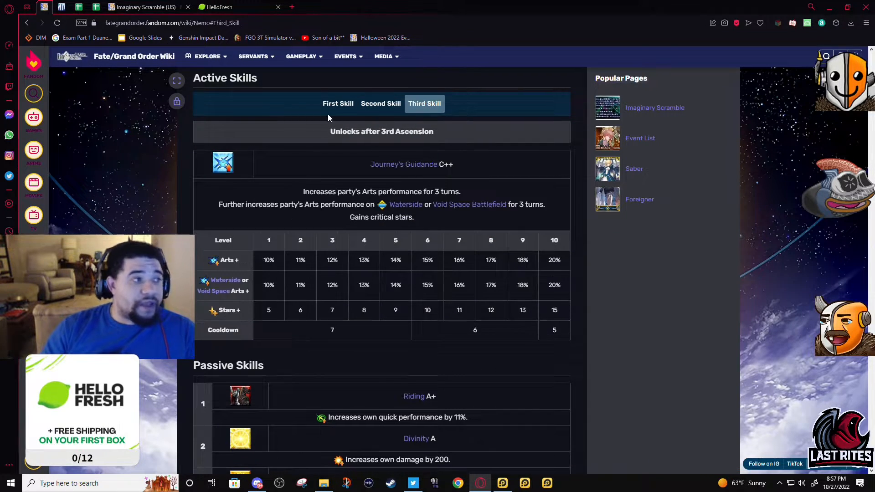
{"action": "left_click", "coordinate": [338, 103]}
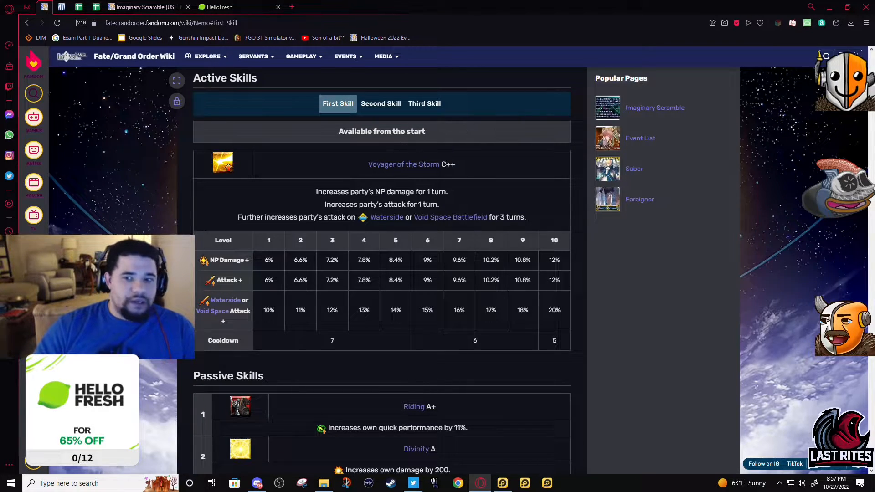
{"action": "left_click_drag", "start_coordinate": [440, 217], "coordinate": [525, 217]}
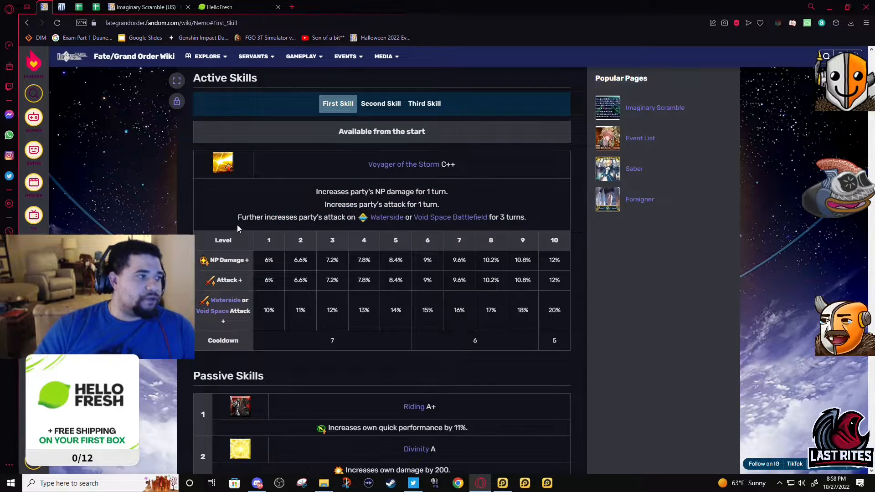
{"action": "double_click", "coordinate": [381, 217]}
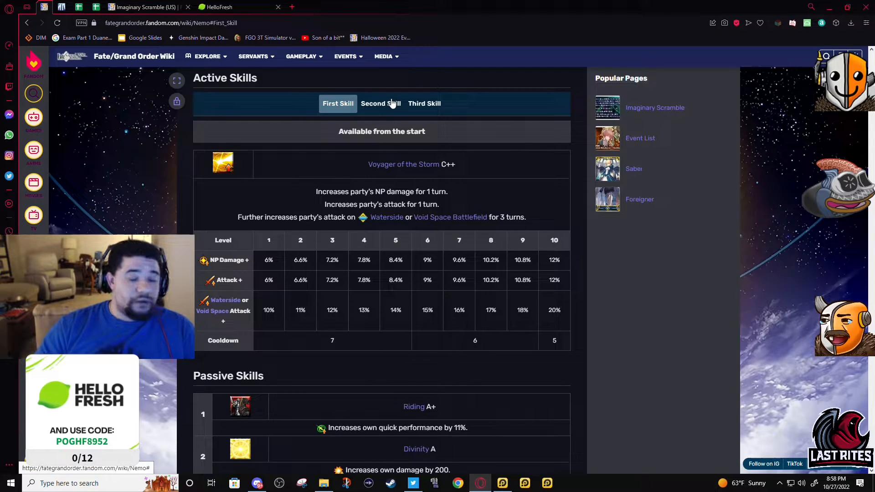
{"action": "left_click", "coordinate": [424, 103]}
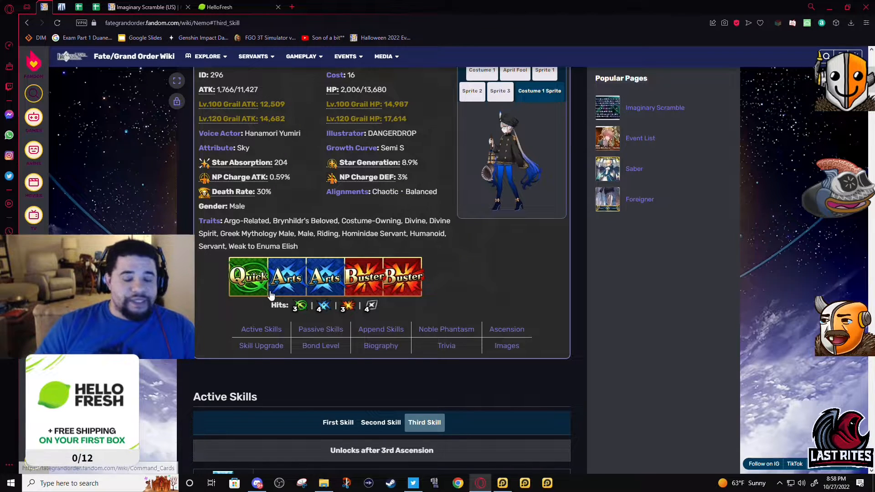
Highlight the damage-taken reduction wording, then show the second append skill.
{"action": "scroll", "scroll_direction": "down", "scroll_amount": 3}
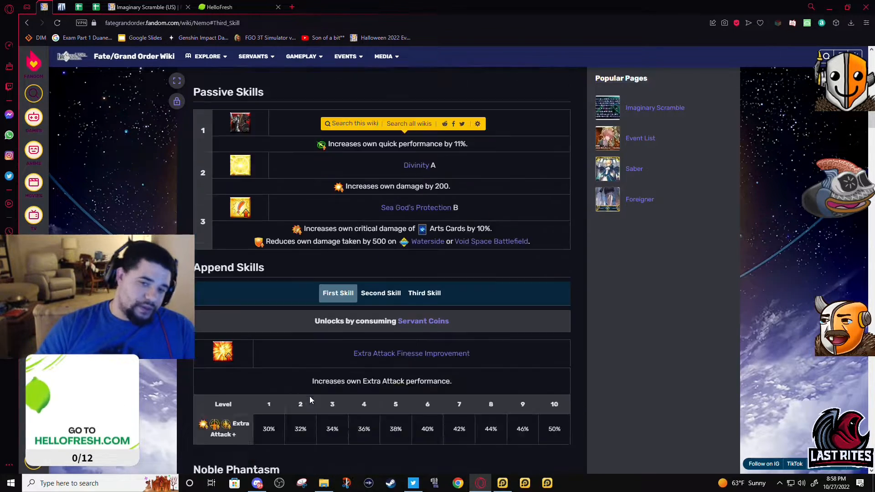
{"action": "scroll", "scroll_direction": "up", "scroll_amount": 3}
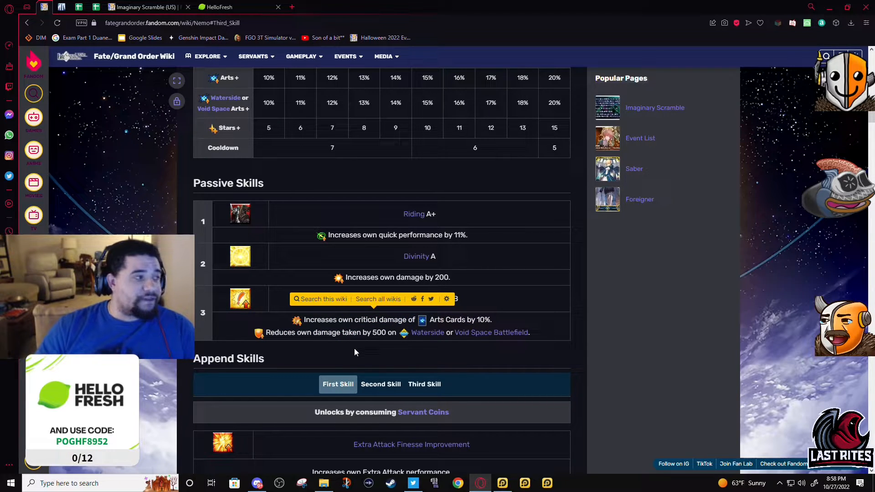
{"action": "double_click", "coordinate": [334, 332]}
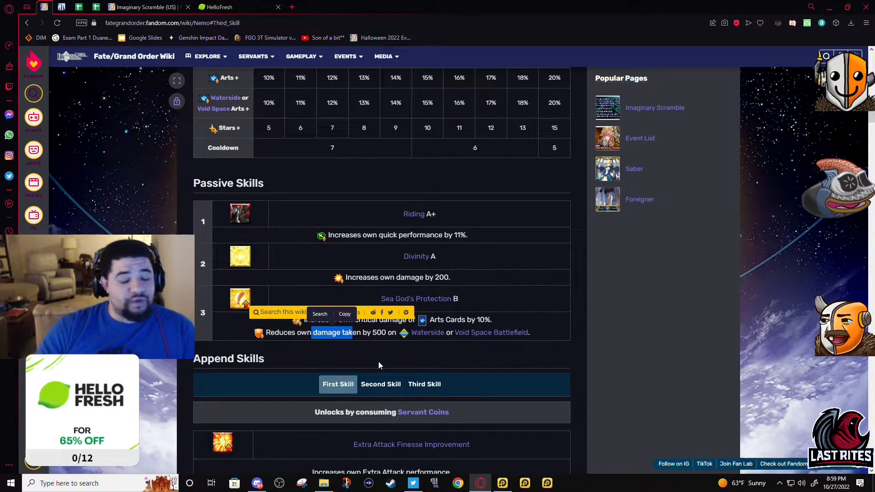
{"action": "scroll", "scroll_direction": "down", "scroll_amount": 3}
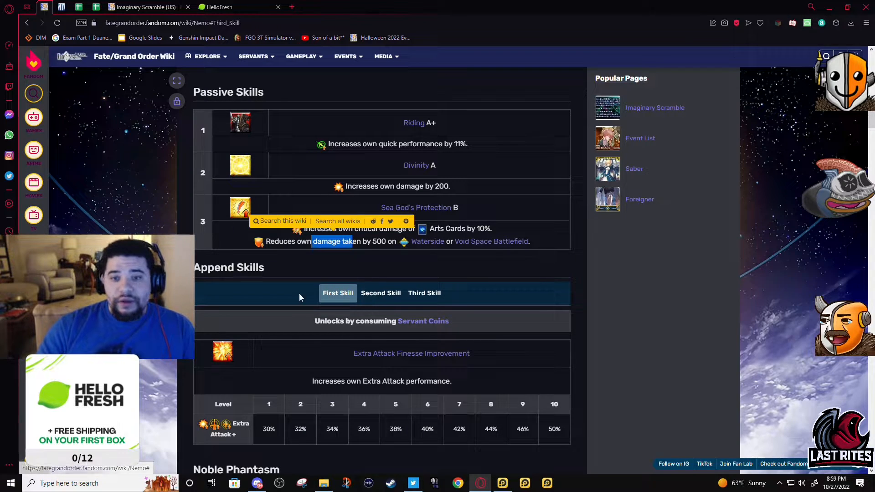
{"action": "left_click", "coordinate": [381, 293]}
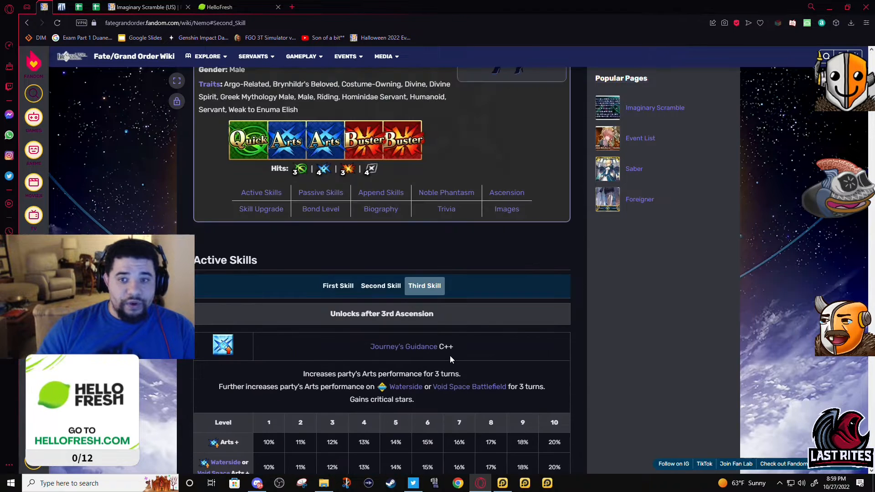
Switch append skills from the first to the third, Anti-Archer Attack Damage Aptitude.
{"action": "scroll", "scroll_direction": "down", "scroll_amount": 3}
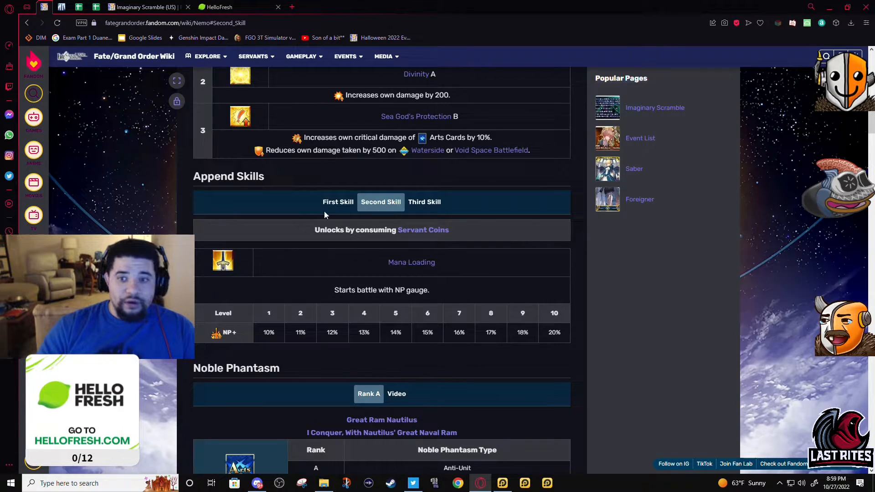
{"action": "left_click", "coordinate": [338, 202]}
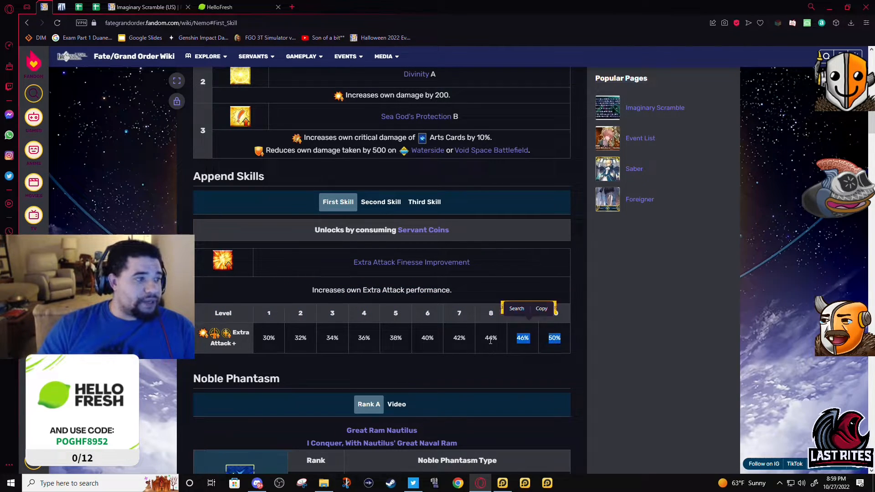
{"action": "left_click", "coordinate": [425, 202]}
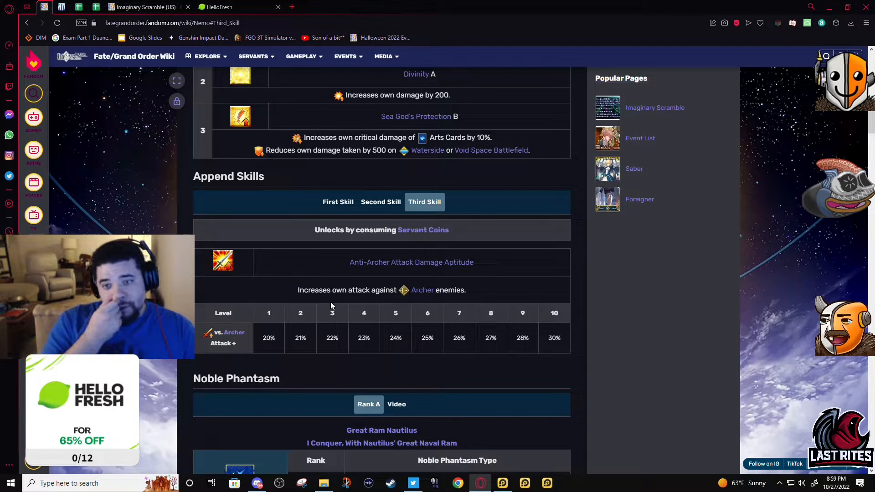
{"action": "scroll", "scroll_direction": "down", "scroll_amount": 3}
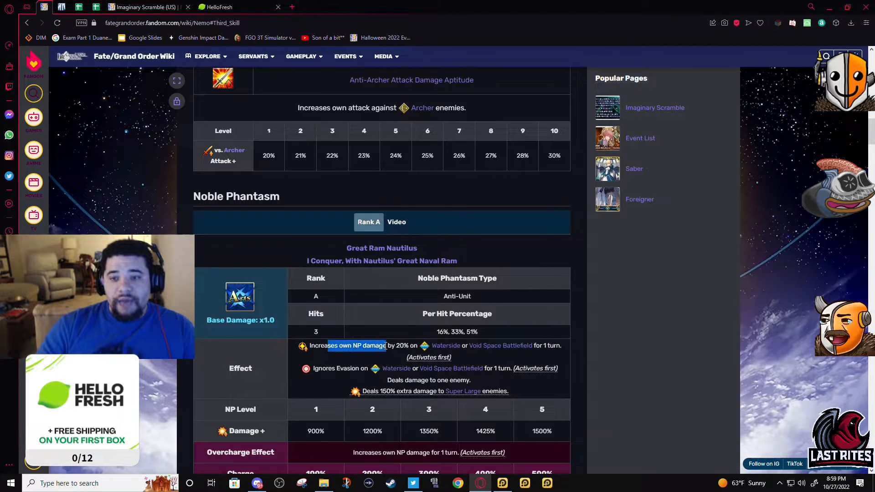
Highlight the Noble Phantasm's NP damage boost and toggle active skills first to third.
{"action": "double_click", "coordinate": [355, 345]}
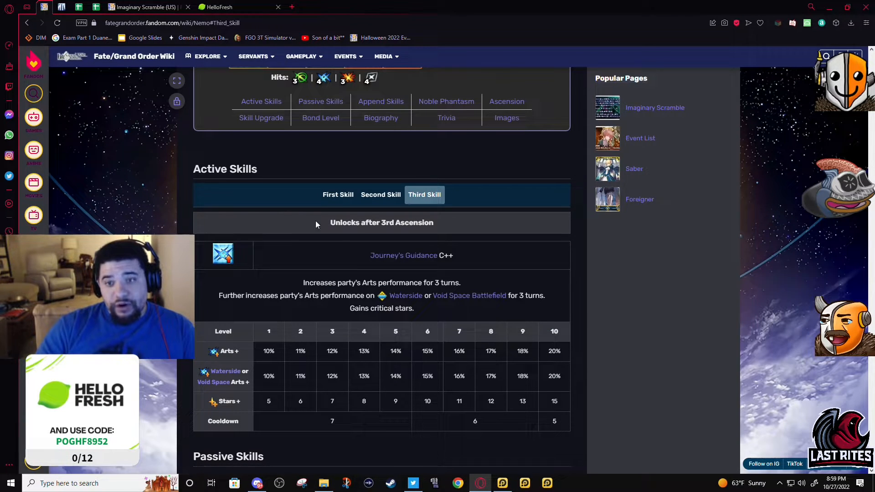
{"action": "left_click", "coordinate": [338, 194]}
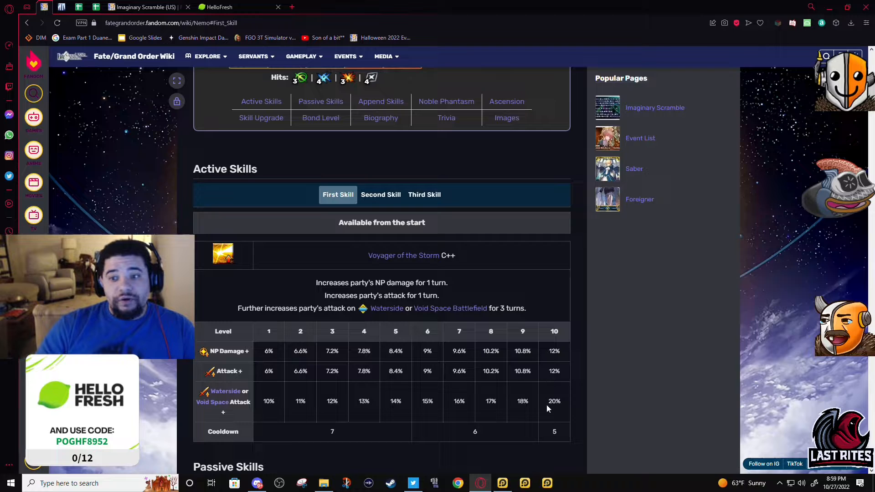
{"action": "left_click", "coordinate": [424, 194]}
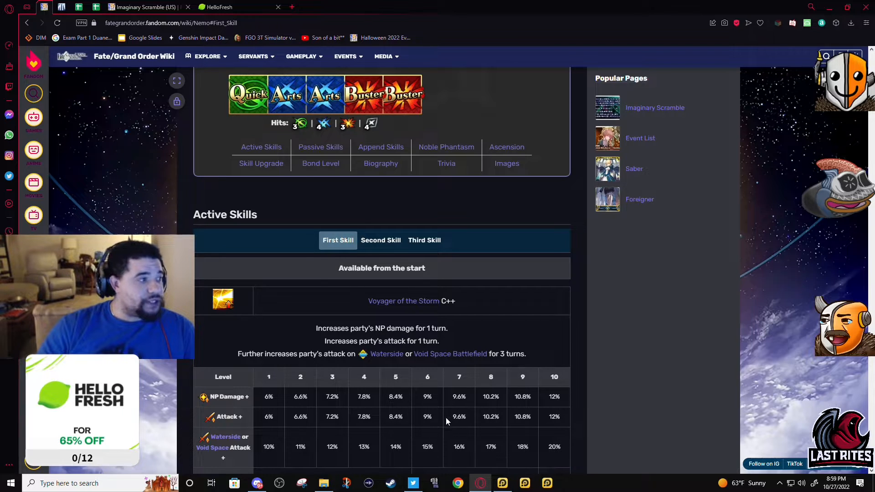
{"action": "scroll", "scroll_direction": "down", "scroll_amount": 3}
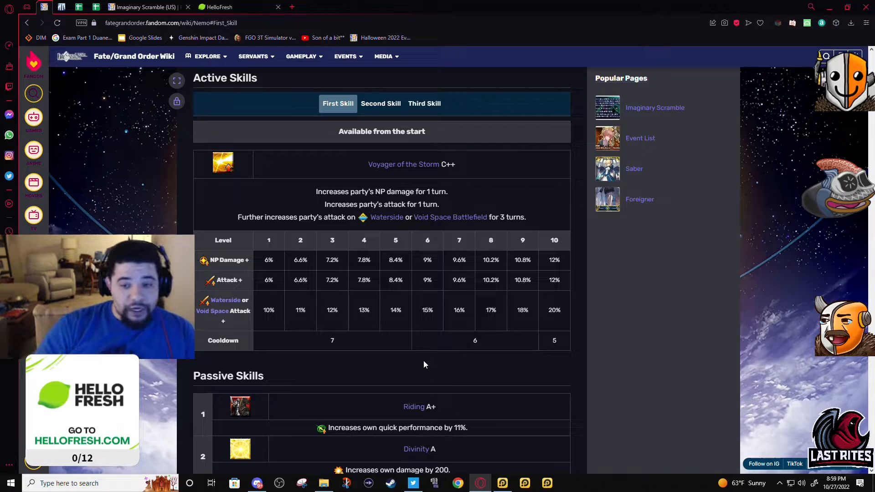
{"action": "scroll", "scroll_direction": "down", "scroll_amount": 3}
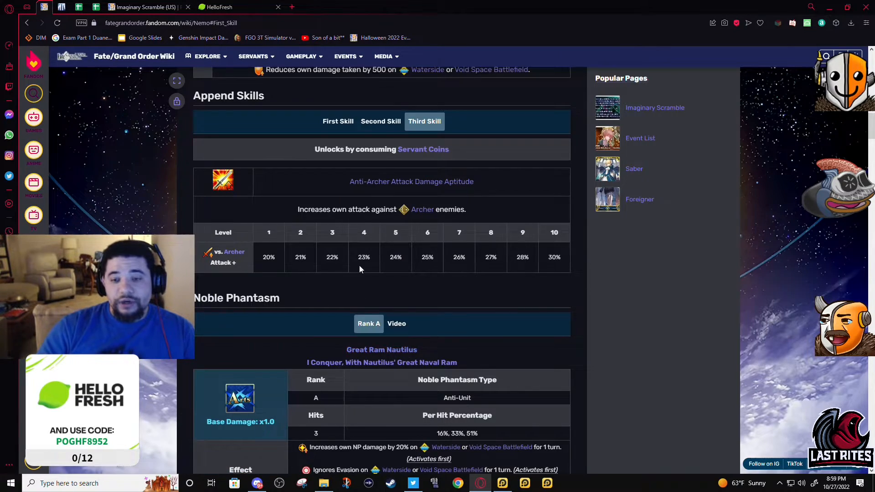
Recheck the Third Skill and Noble Phantasm table, then switch to the NP Damage List spreadsheet.
{"action": "scroll", "scroll_direction": "down", "scroll_amount": 3}
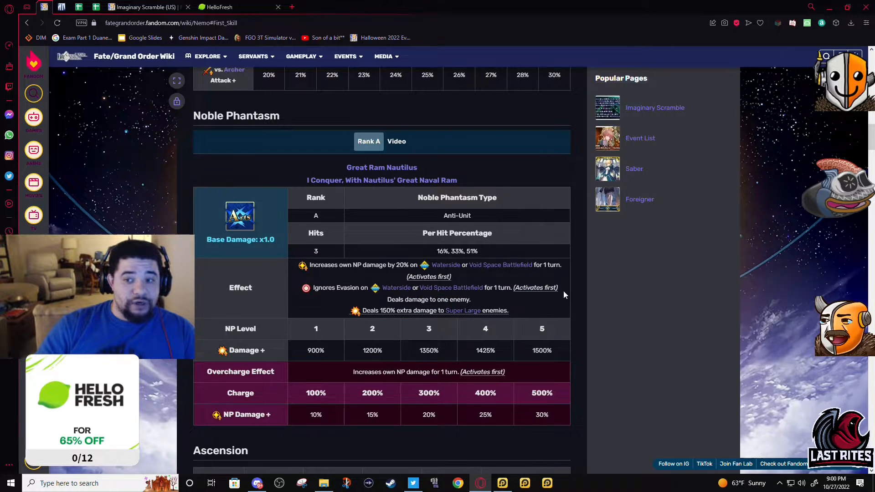
{"action": "mouse_move", "coordinate": [558, 278]}
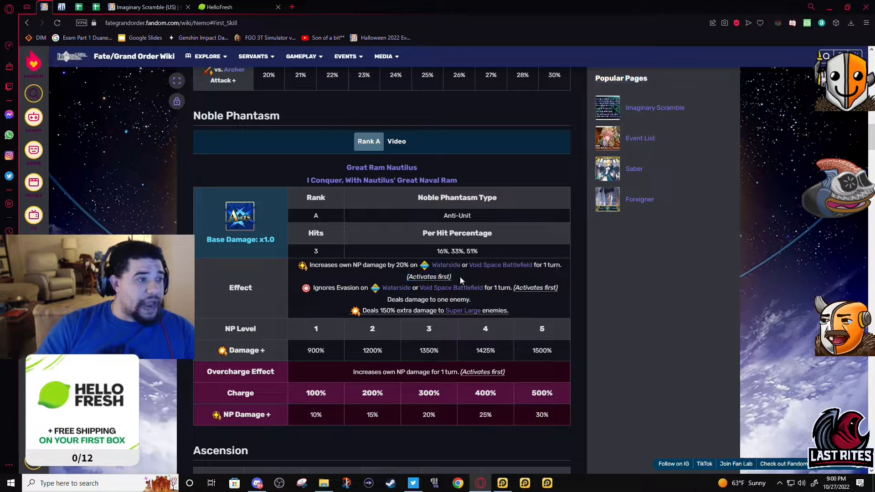
{"action": "double_click", "coordinate": [525, 288]}
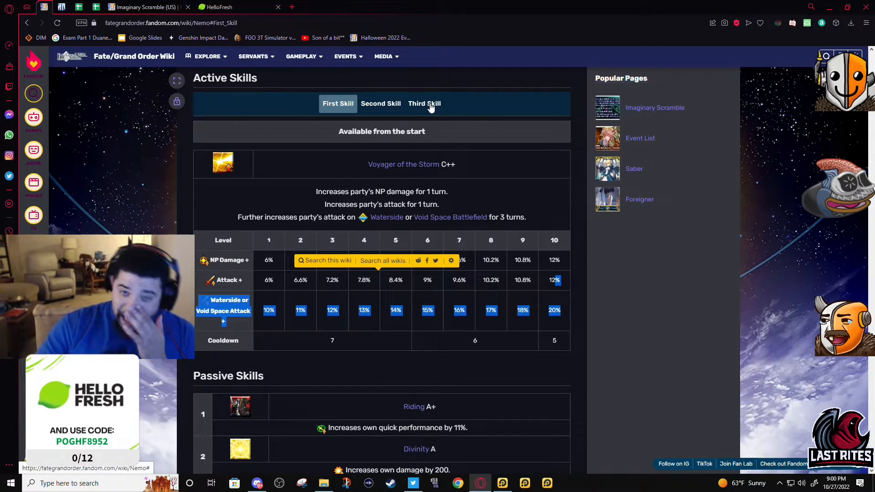
{"action": "left_click", "coordinate": [424, 104]}
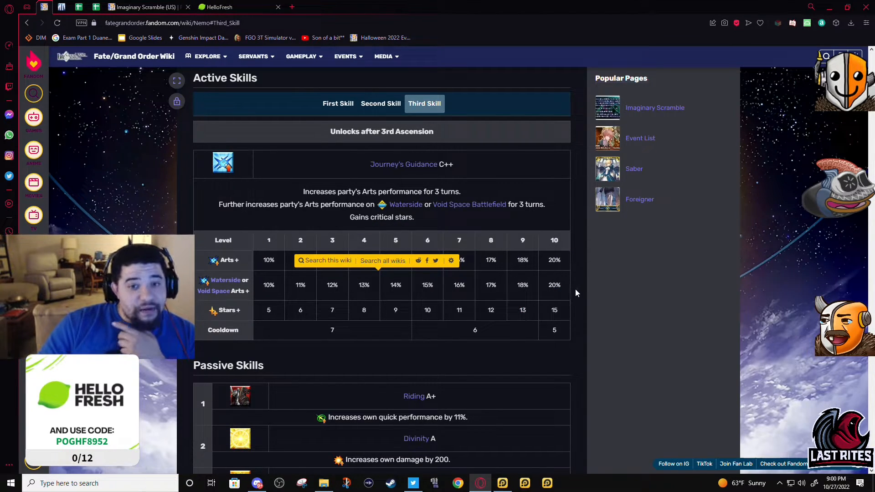
{"action": "scroll", "scroll_direction": "down", "scroll_amount": 3}
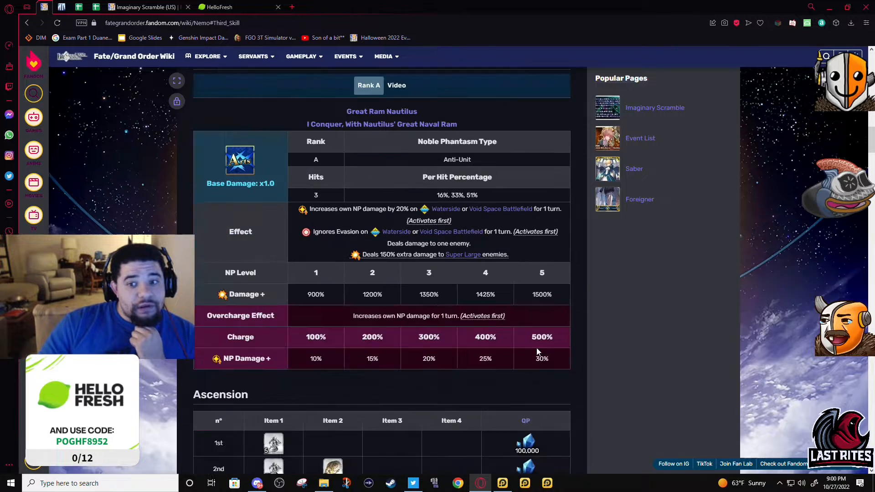
{"action": "scroll", "scroll_direction": "down", "scroll_amount": 3}
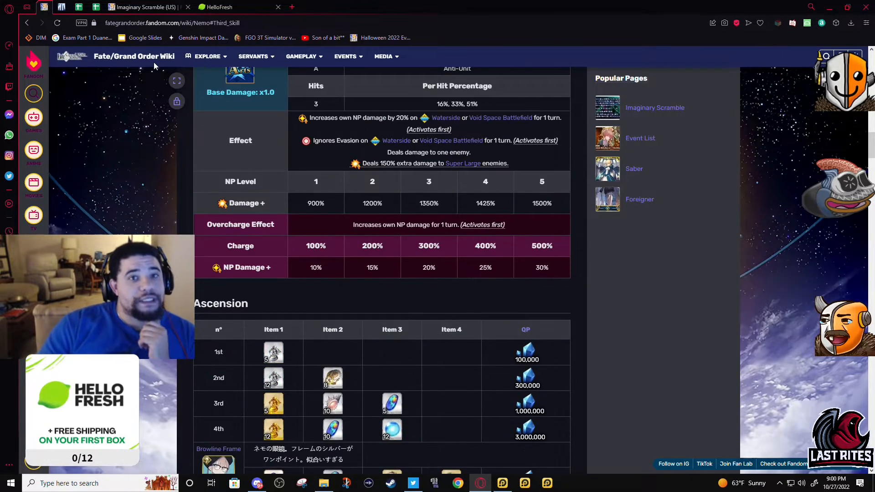
{"action": "left_click", "coordinate": [61, 7]}
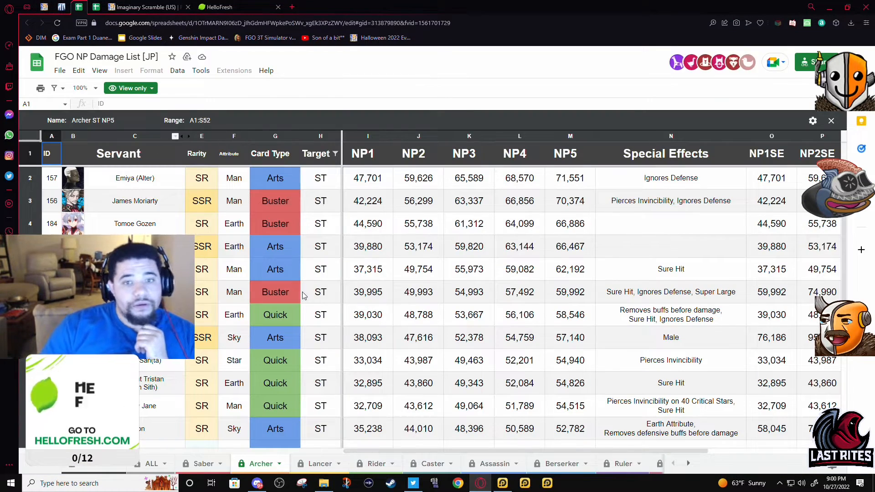
Apply the Rider ST NP5 filter view and compare Nemo's NP1 with Ozymandias' 57,454.
{"action": "left_click", "coordinate": [375, 463]}
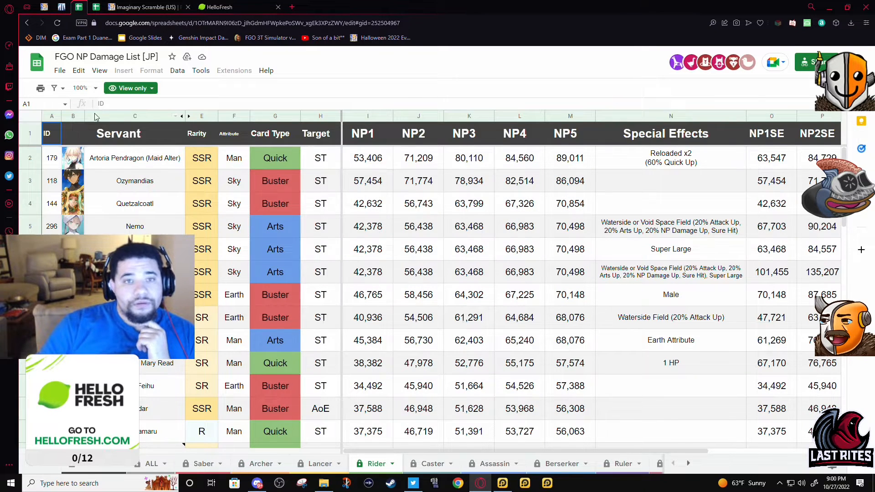
{"action": "left_click", "coordinate": [54, 87]}
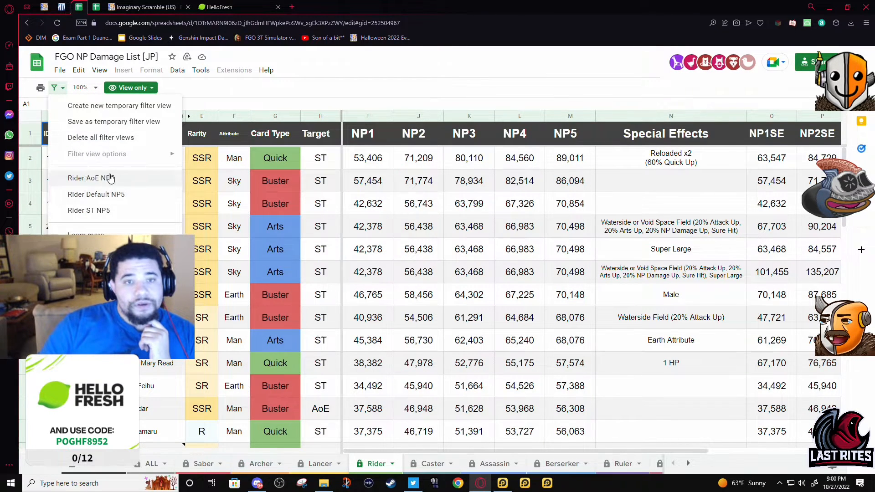
{"action": "left_click", "coordinate": [88, 210]}
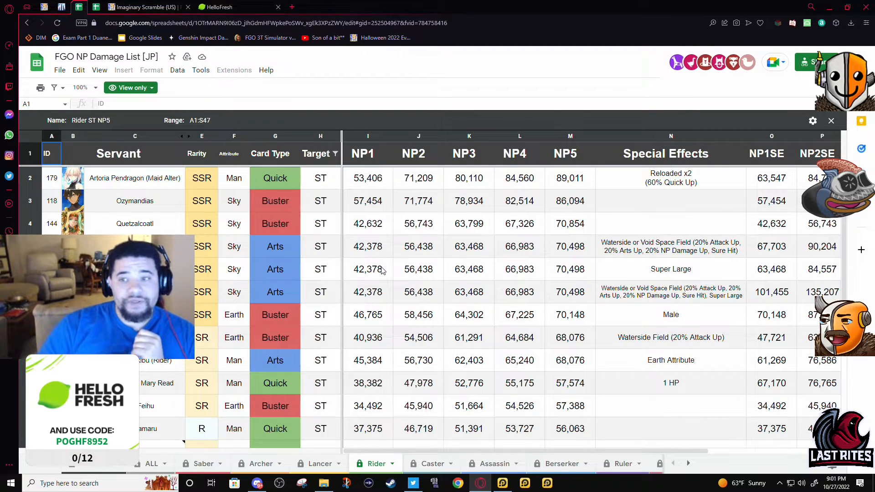
{"action": "mouse_move", "coordinate": [518, 311]}
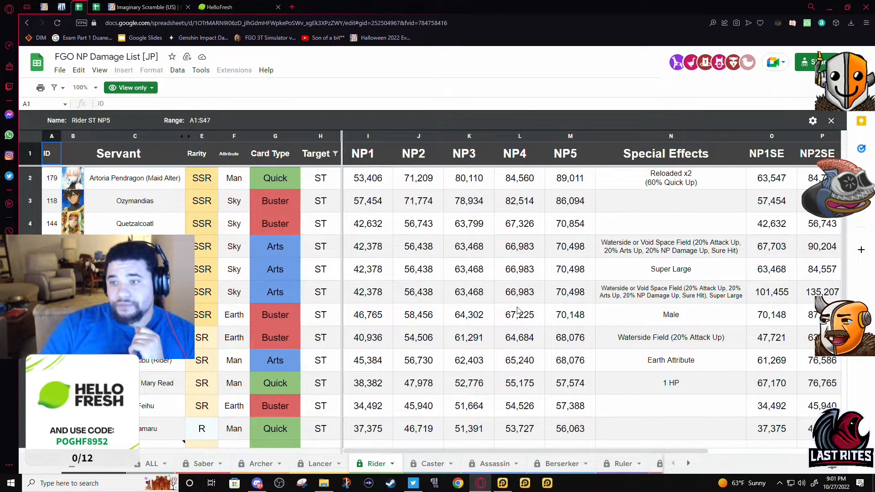
{"action": "left_click", "coordinate": [367, 246]}
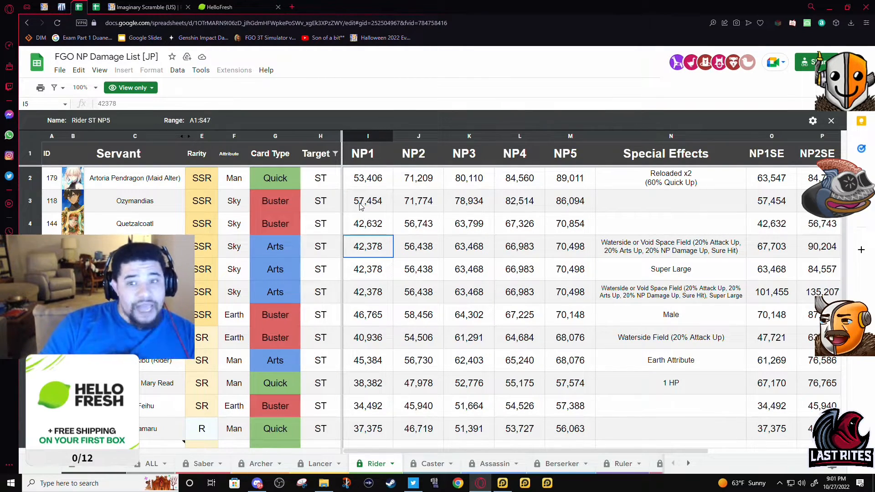
{"action": "left_click", "coordinate": [367, 201]}
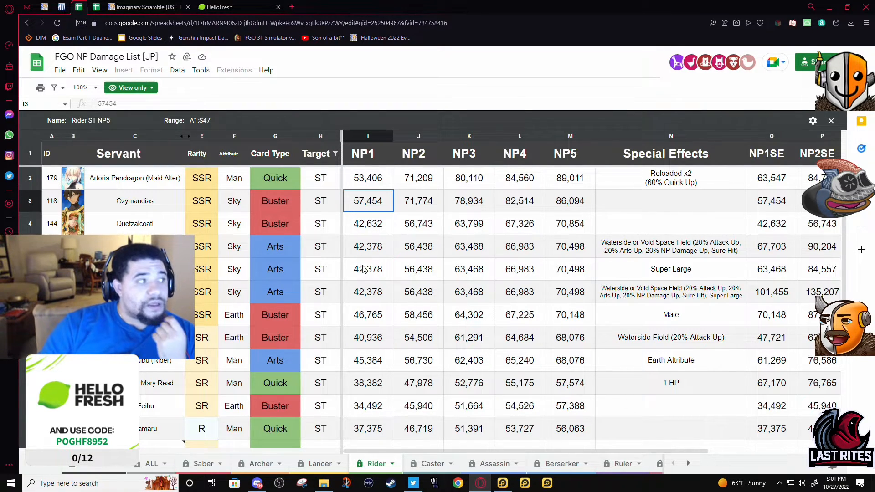
{"action": "left_click", "coordinate": [368, 246]}
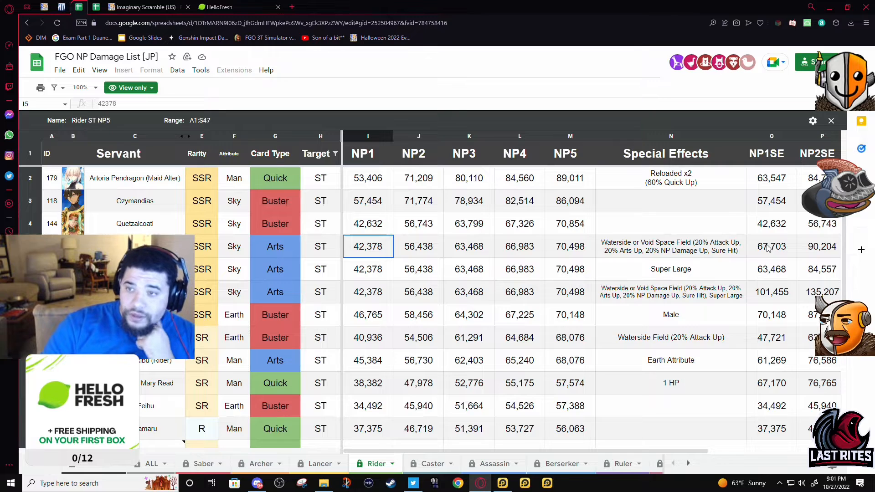
Check Nemo's NP1SE damage: 67,703 field-boosted and 101,455 with combined field and Super Large effects.
{"action": "left_click", "coordinate": [772, 246]}
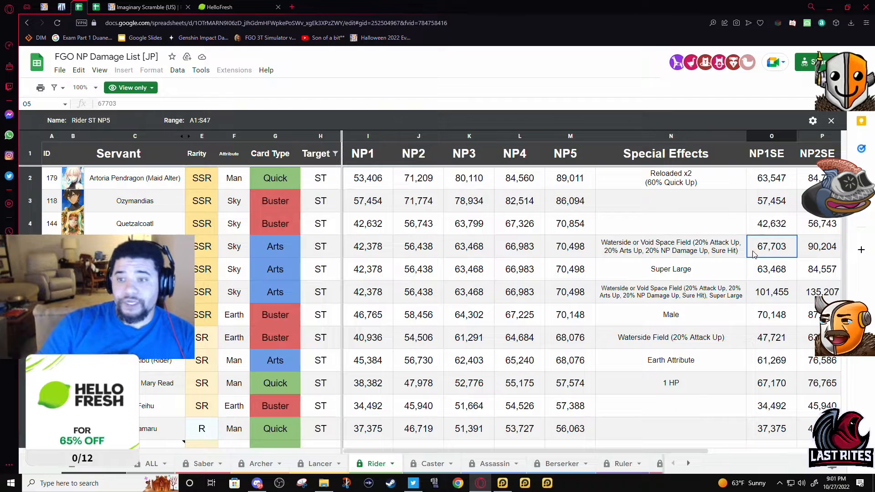
{"action": "left_click", "coordinate": [671, 269]}
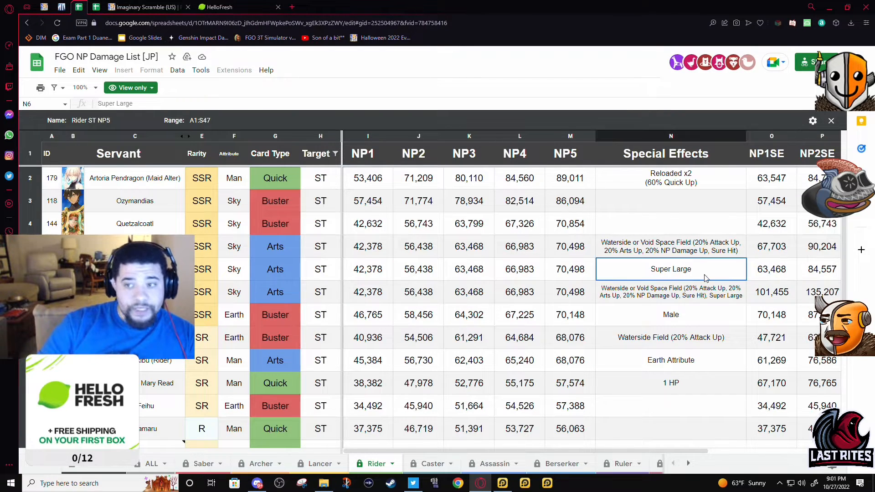
{"action": "left_click", "coordinate": [772, 246]}
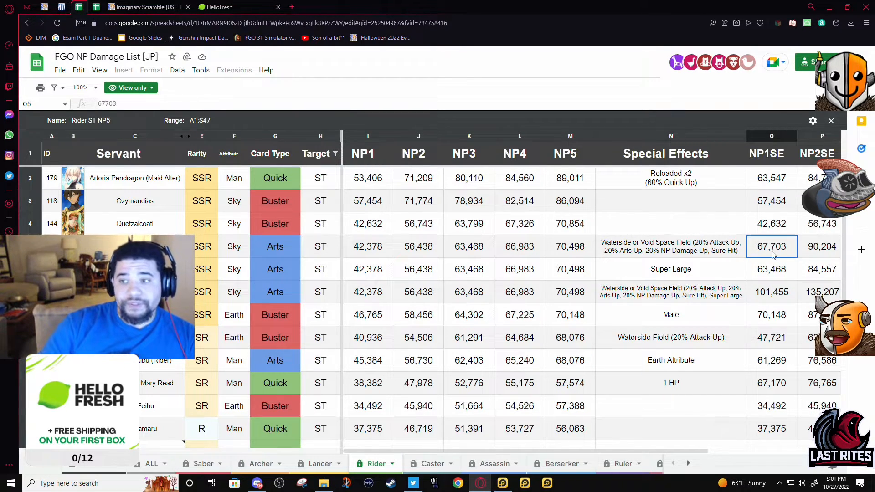
{"action": "left_click", "coordinate": [772, 292]}
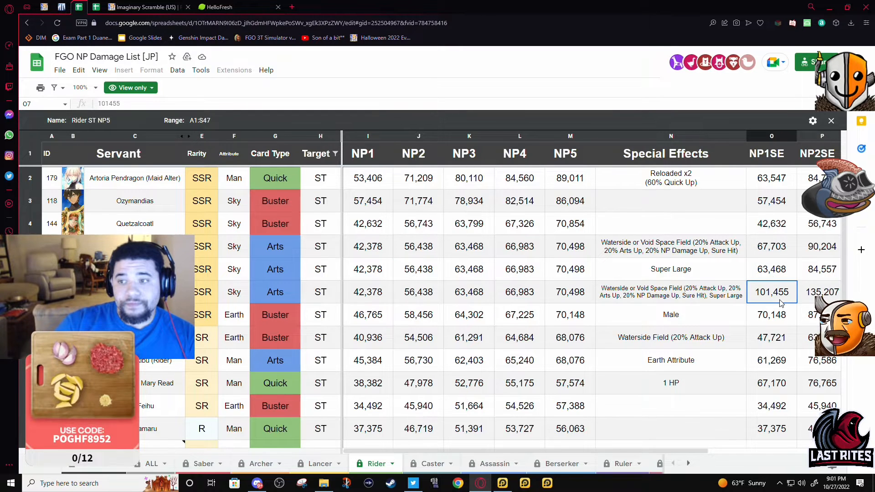
{"action": "left_click", "coordinate": [669, 292]}
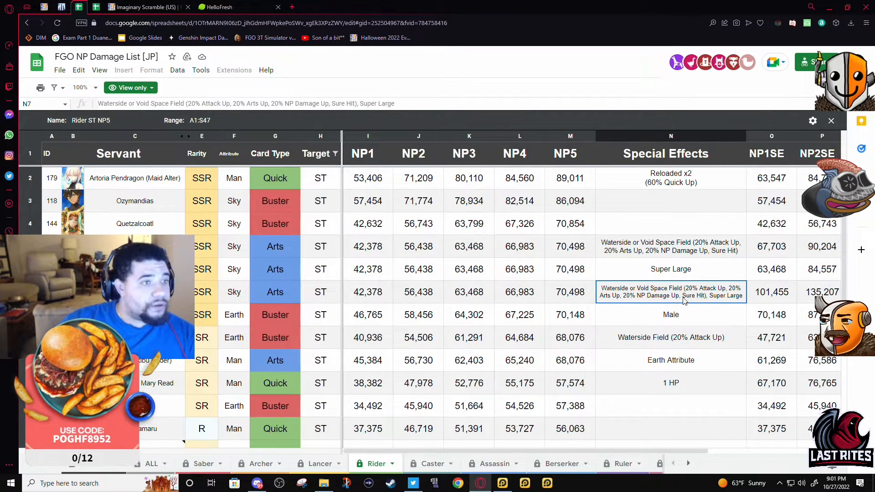
{"action": "mouse_move", "coordinate": [693, 274]}
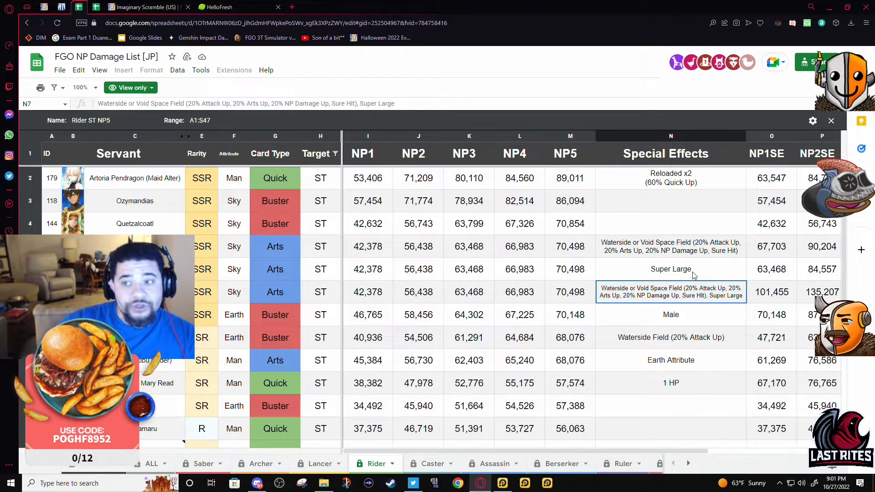
{"action": "left_click", "coordinate": [771, 292]}
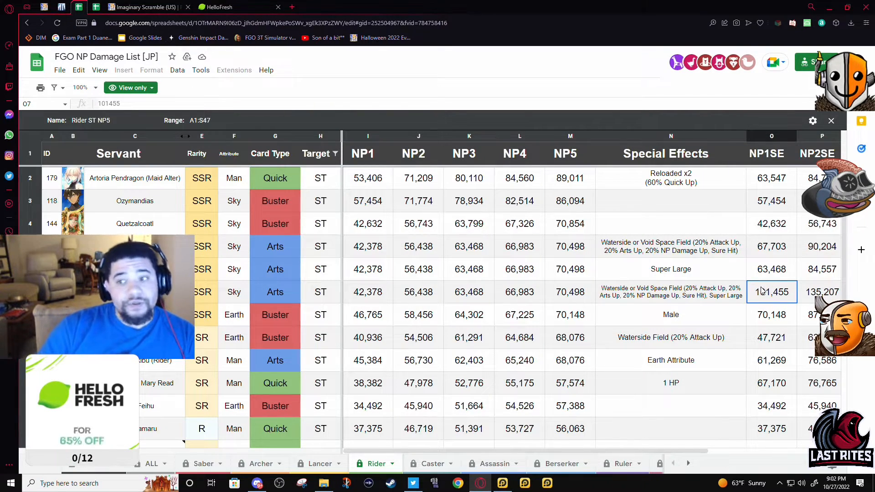
{"action": "scroll", "scroll_direction": "down", "scroll_amount": 3}
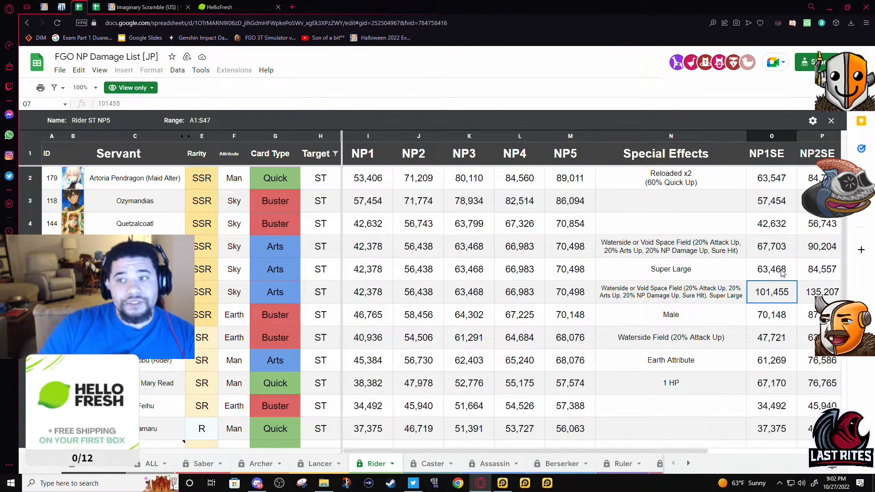
{"action": "scroll", "scroll_direction": "down", "scroll_amount": 3}
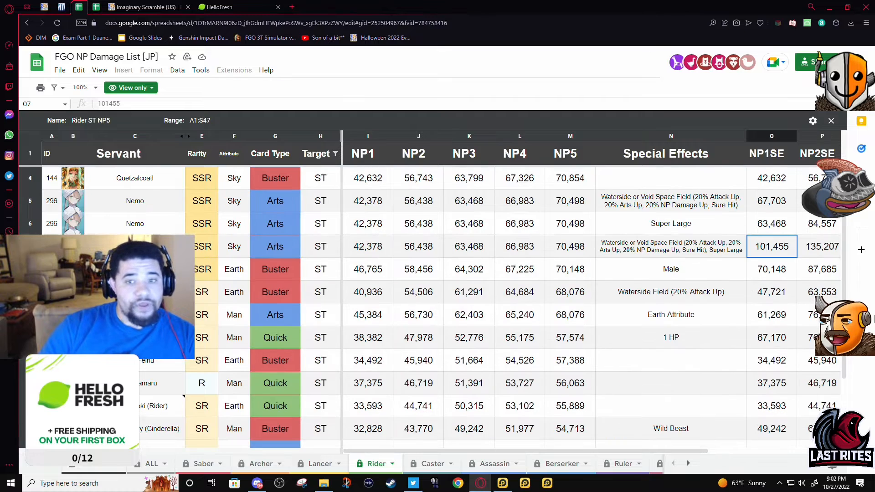
Check Lancer NP1SE values for Enkidu, Scáthach, Brynhildr and 43,628, then open the Assassin sheet.
{"action": "left_click", "coordinate": [317, 464]}
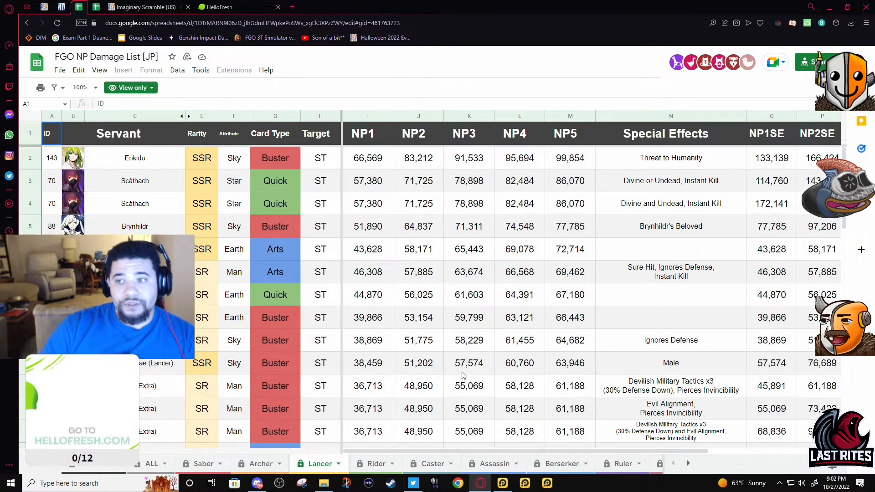
{"action": "left_click", "coordinate": [771, 157]}
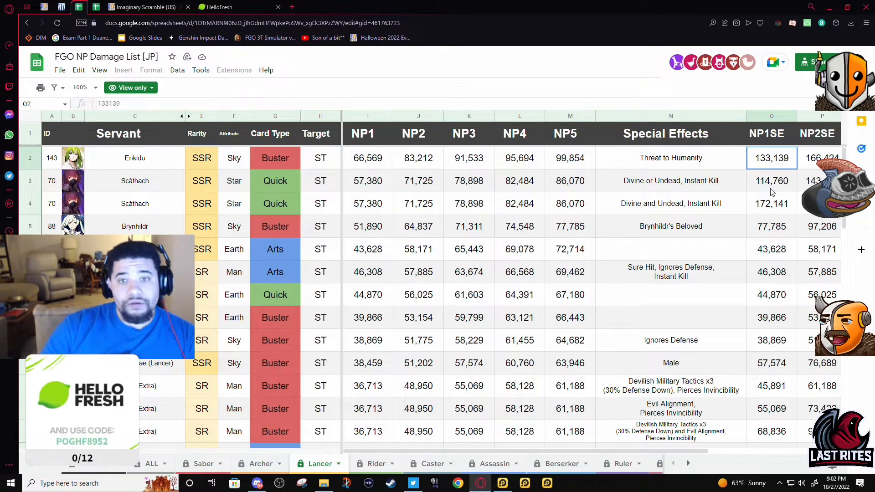
{"action": "left_click", "coordinate": [771, 181]}
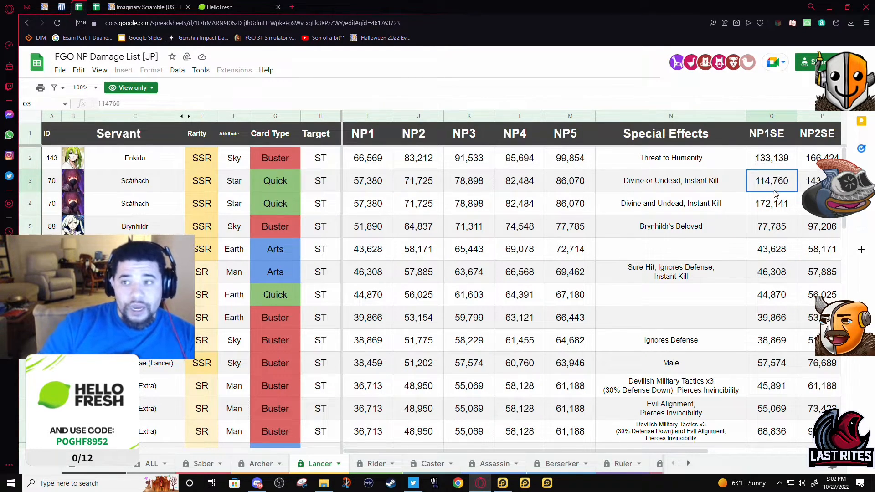
{"action": "left_click", "coordinate": [772, 226]}
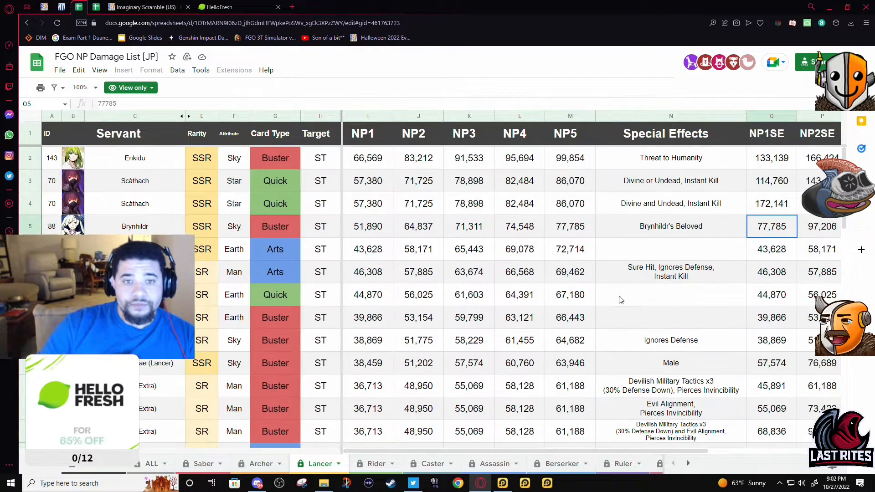
{"action": "left_click", "coordinate": [772, 249]}
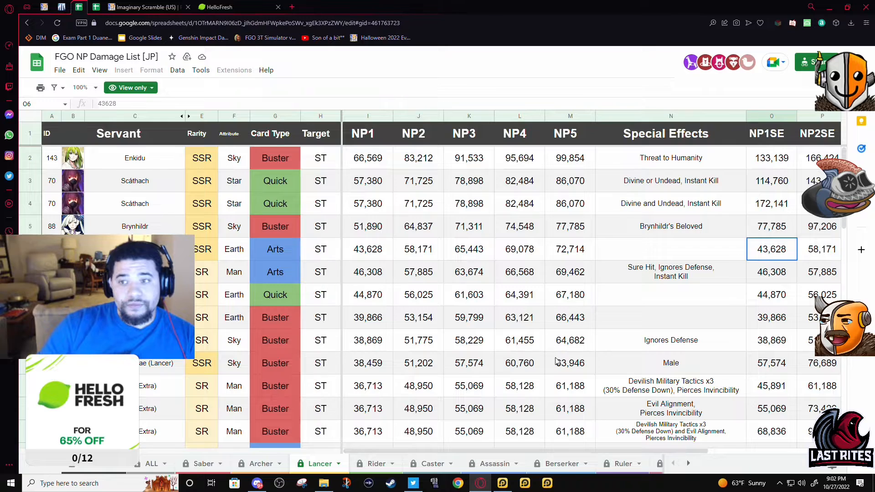
{"action": "scroll", "scroll_direction": "down", "scroll_amount": 3}
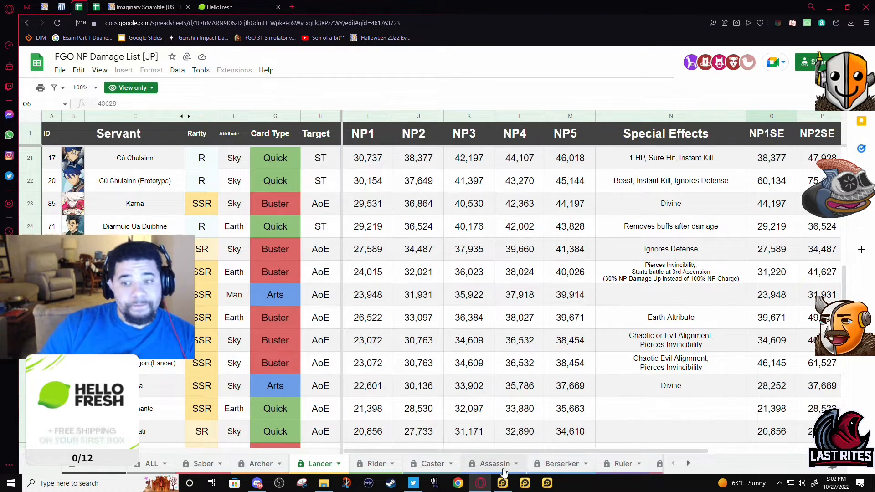
{"action": "left_click", "coordinate": [493, 464]}
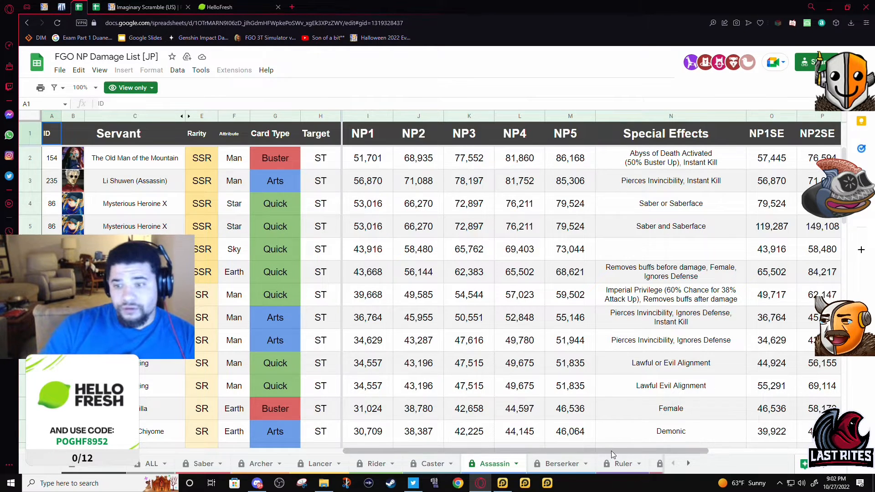
Check Mysterious Heroine XX's Threat to Humanity and Saber Class damage and special effect.
{"action": "left_click", "coordinate": [558, 464]}
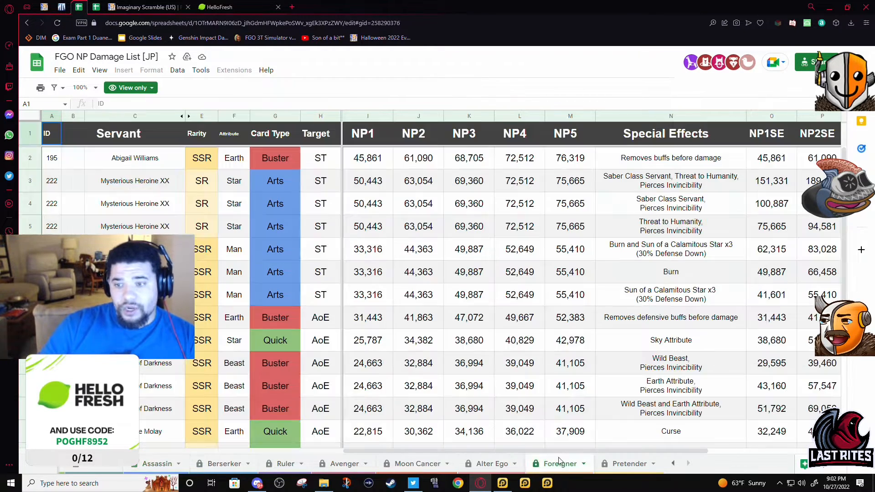
{"action": "left_click", "coordinate": [772, 226]}
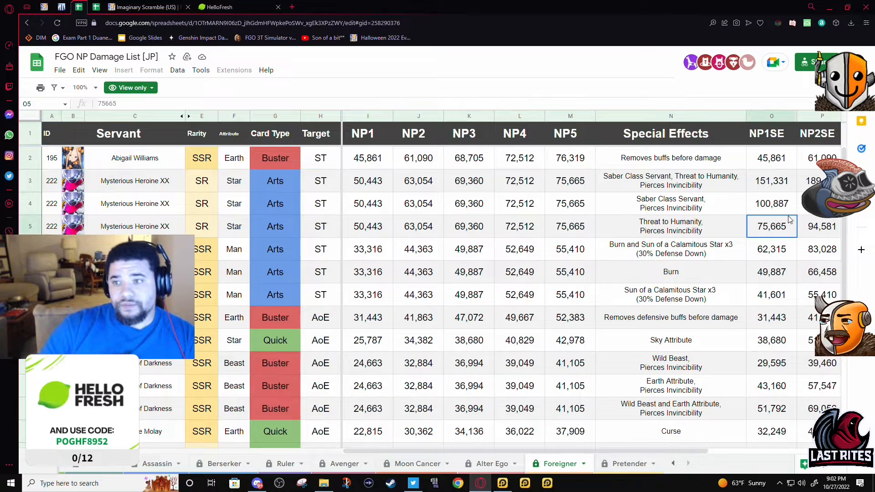
{"action": "left_click", "coordinate": [772, 204]}
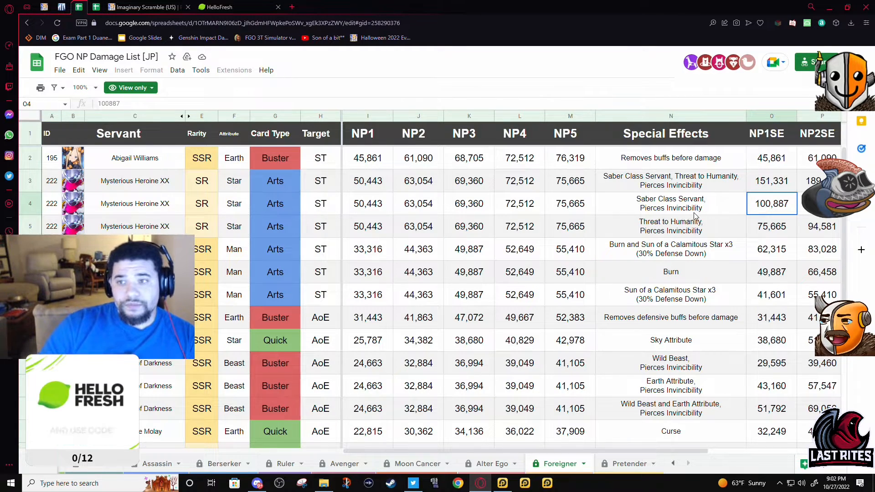
{"action": "left_click", "coordinate": [669, 203]}
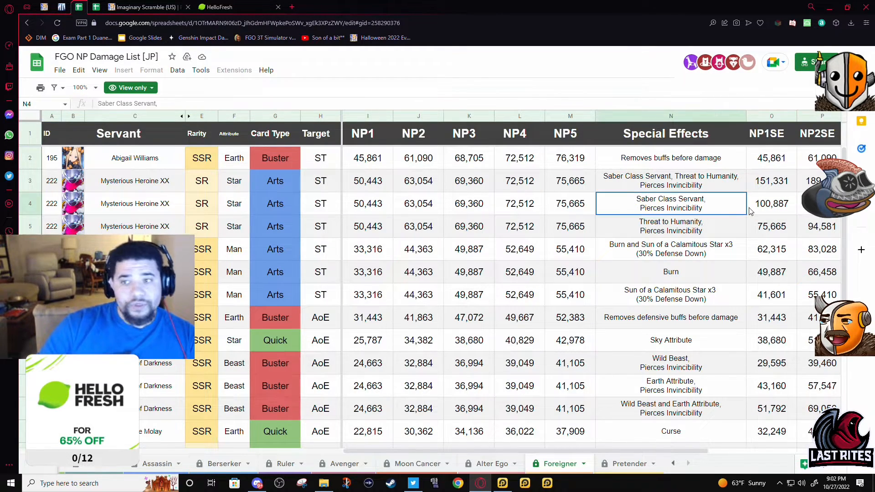
{"action": "left_click", "coordinate": [772, 204]}
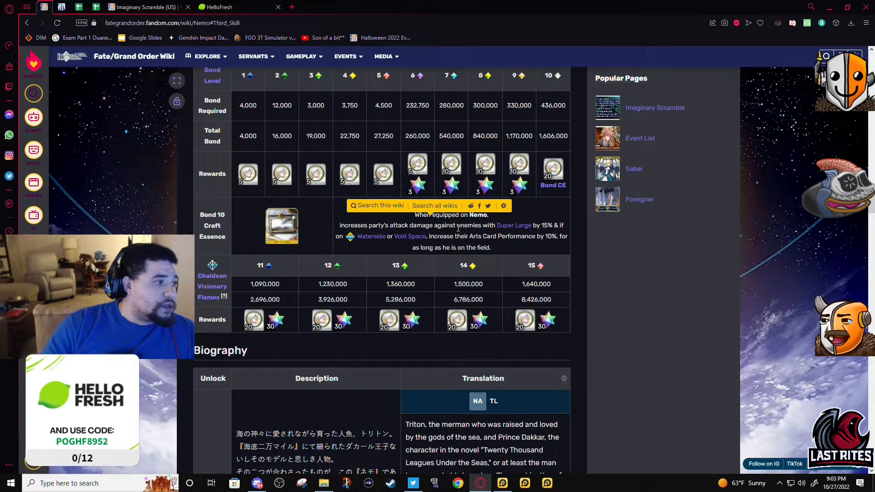
Highlight the Bond 10 Craft Essence description and scroll back toward Active Skills.
{"action": "left_click_drag", "start_coordinate": [339, 225], "coordinate": [443, 224]}
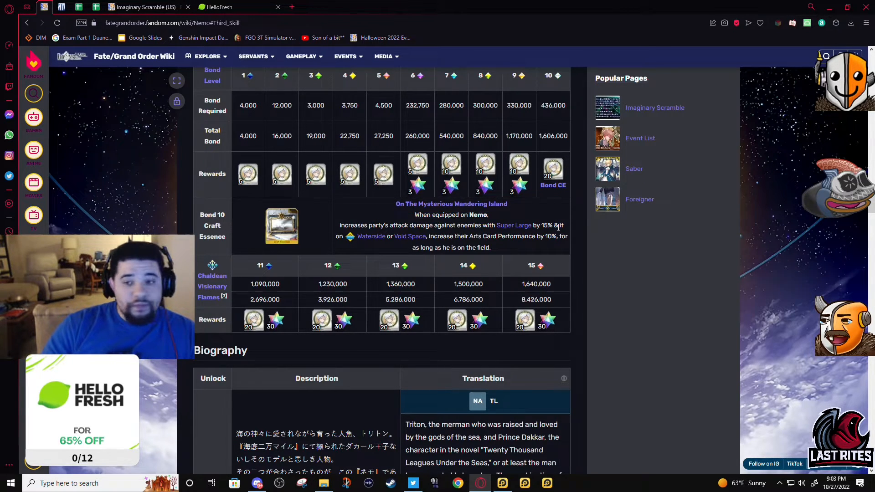
{"action": "scroll", "scroll_direction": "up", "scroll_amount": 3}
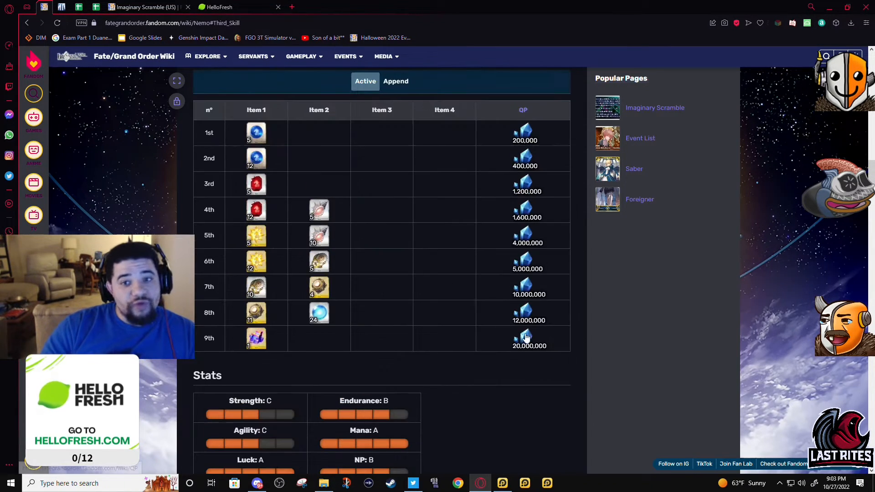
{"action": "scroll", "scroll_direction": "down", "scroll_amount": 3}
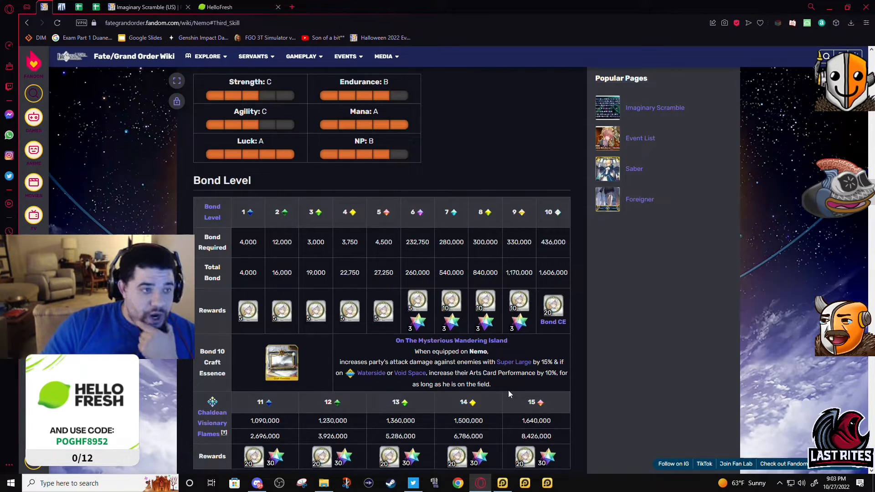
{"action": "left_click_drag", "start_coordinate": [483, 373], "coordinate": [488, 384]}
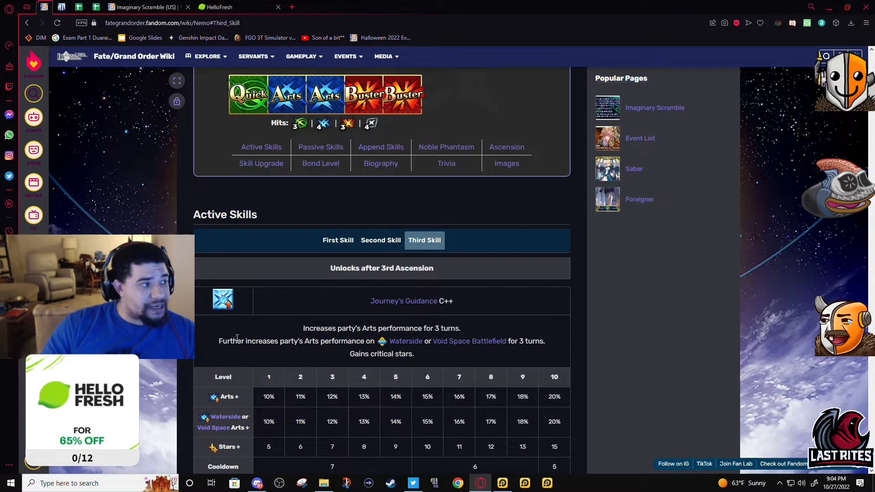
Scroll through Ascension and Bond Level, then back to the top of Nemo's page.
{"action": "scroll", "scroll_direction": "down", "scroll_amount": 3}
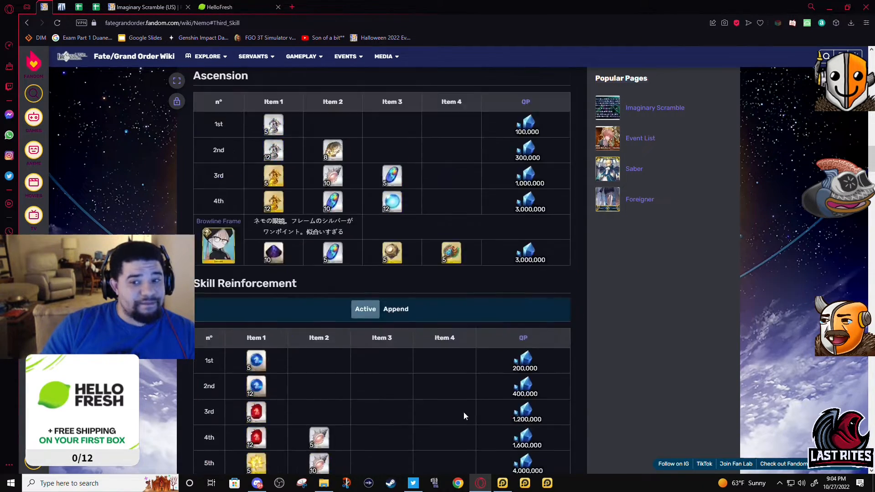
{"action": "scroll", "scroll_direction": "up", "scroll_amount": 3}
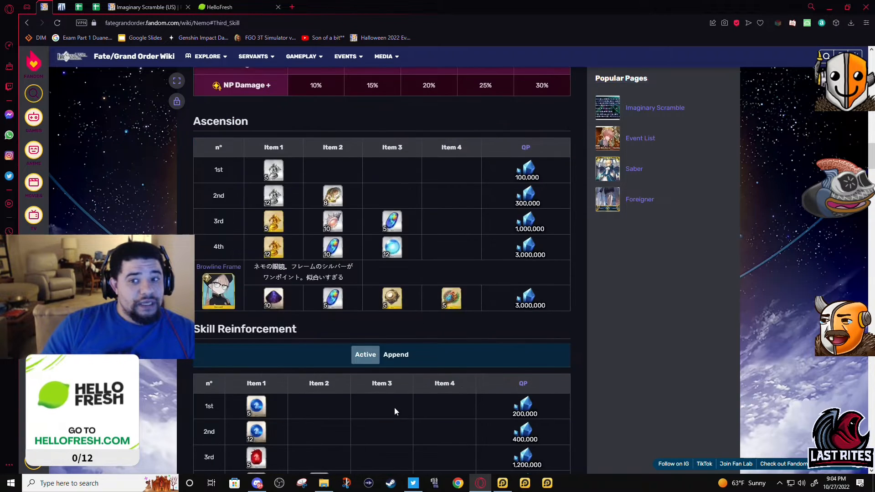
{"action": "scroll", "scroll_direction": "down", "scroll_amount": 3}
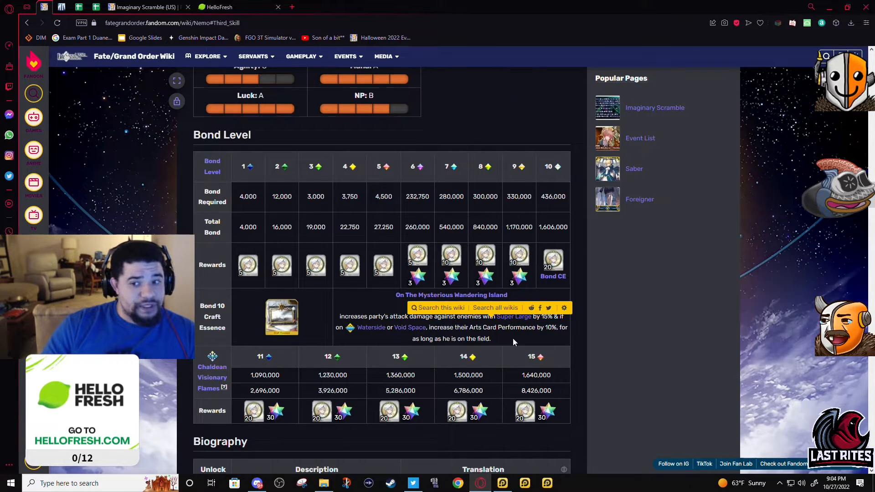
{"action": "mouse_move", "coordinate": [488, 366]}
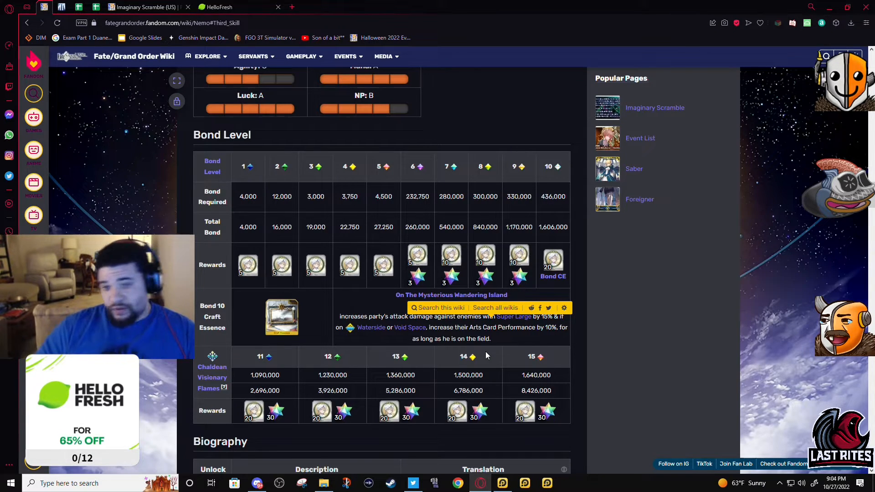
{"action": "scroll", "scroll_direction": "down", "scroll_amount": 3}
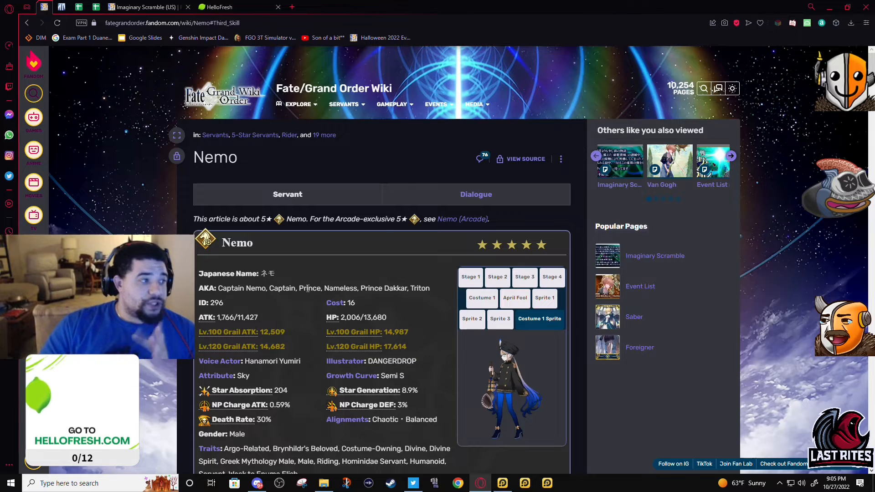
Switch Nemo's infobox artwork to Stage 4 and scroll down to his command card deck.
{"action": "left_click_drag", "start_coordinate": [299, 288], "coordinate": [430, 288]}
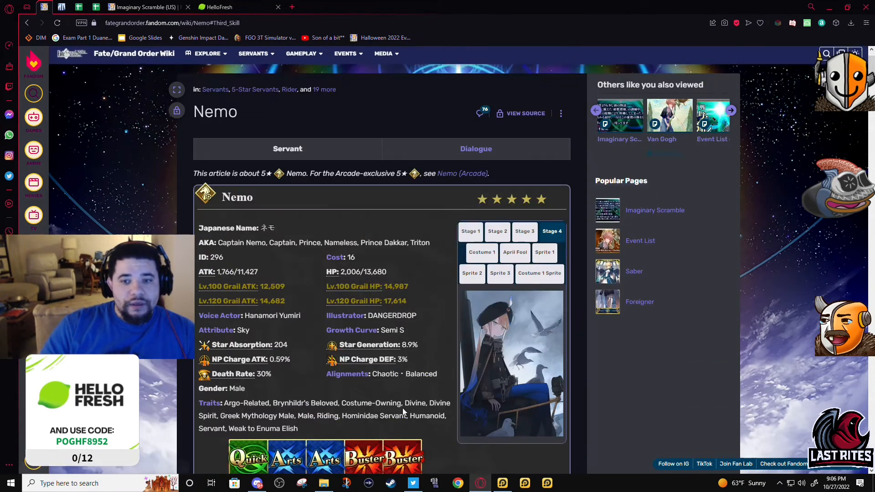
{"action": "scroll", "scroll_direction": "down", "scroll_amount": 3}
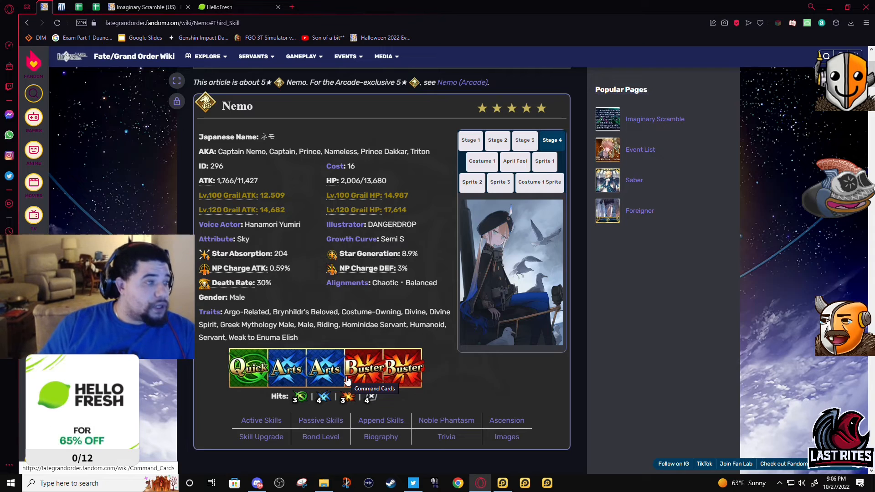